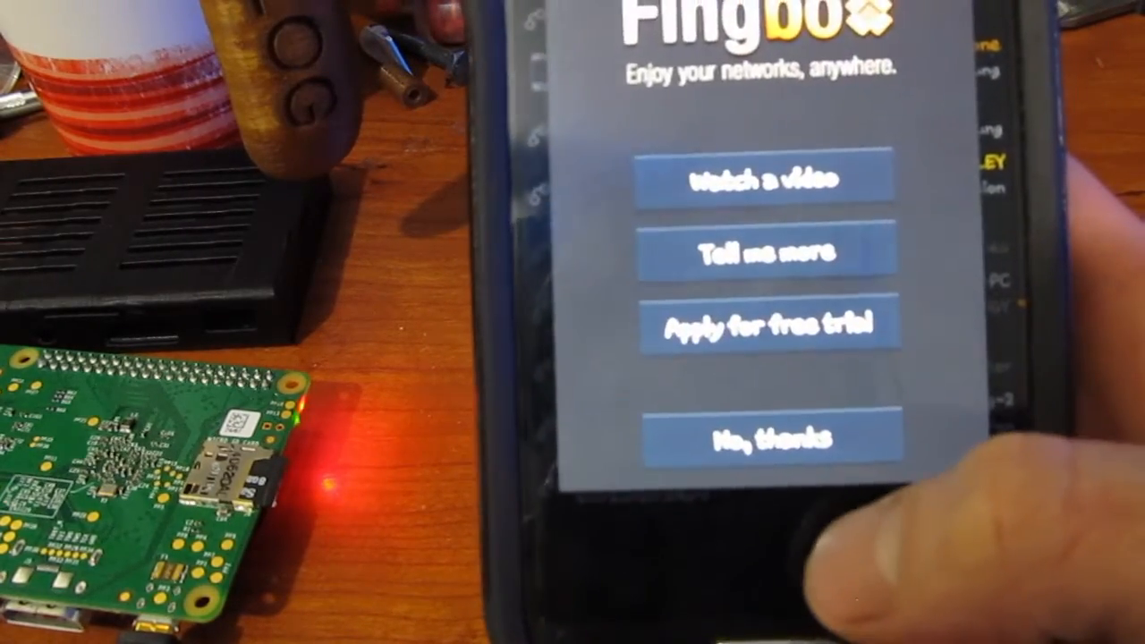
# - Decline the Fingbox promotion with 'No, thanks'
pyautogui.click(755, 436)
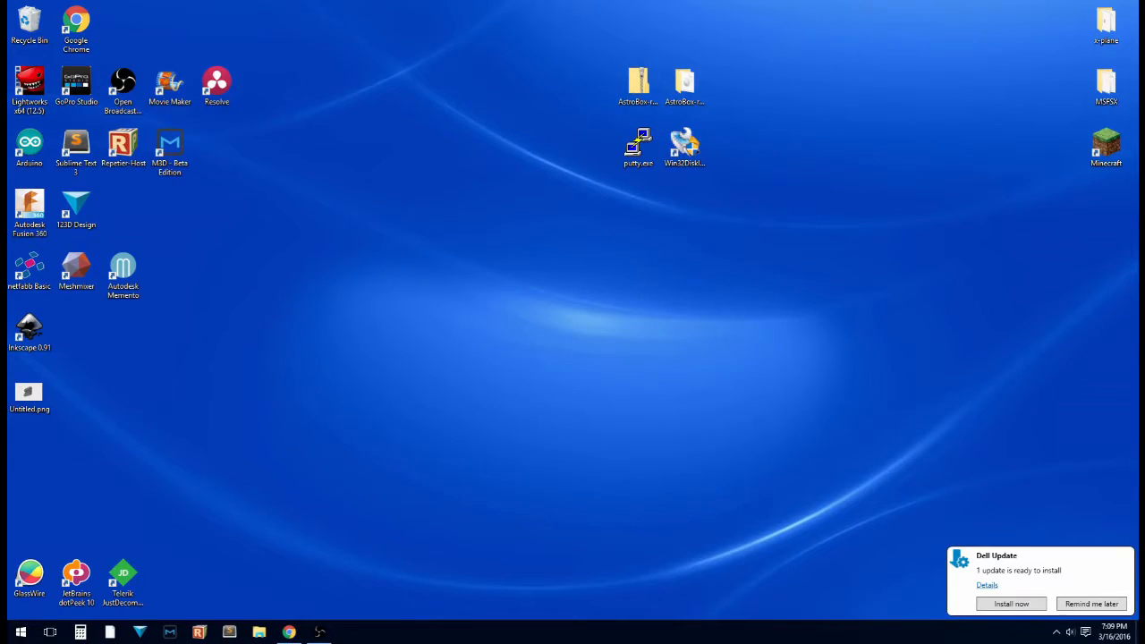
pyautogui.moveTo(637, 143)
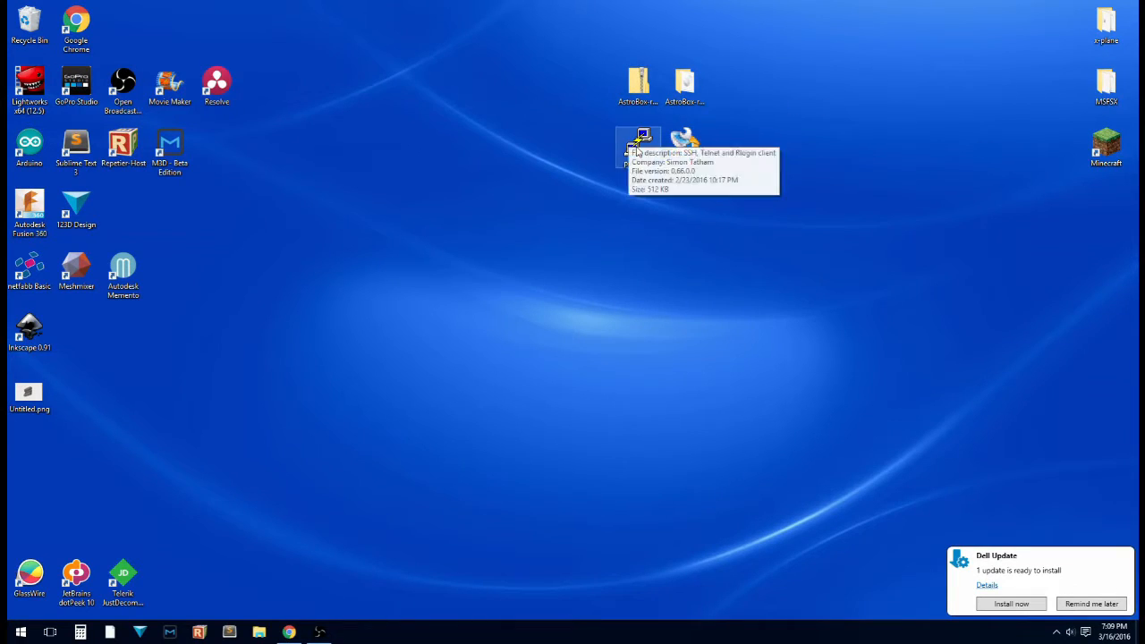
# - Launch putty.exe and start an SSH session to 192.168.0.14 on port 22
pyautogui.doubleClick(637, 143)
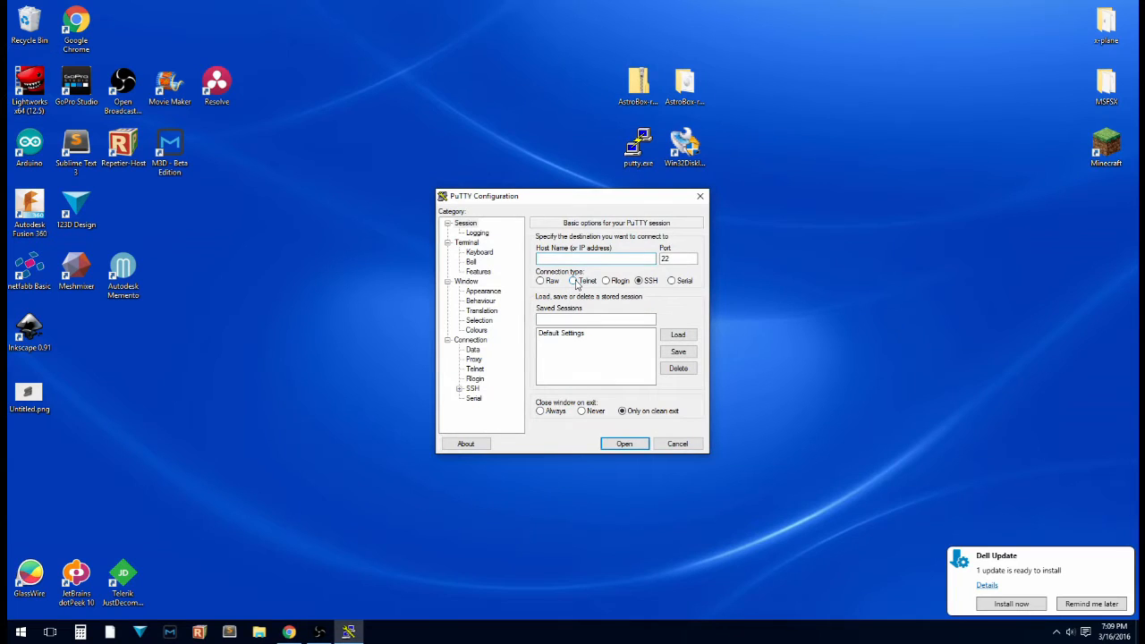
pyautogui.write('192.168.0.14')
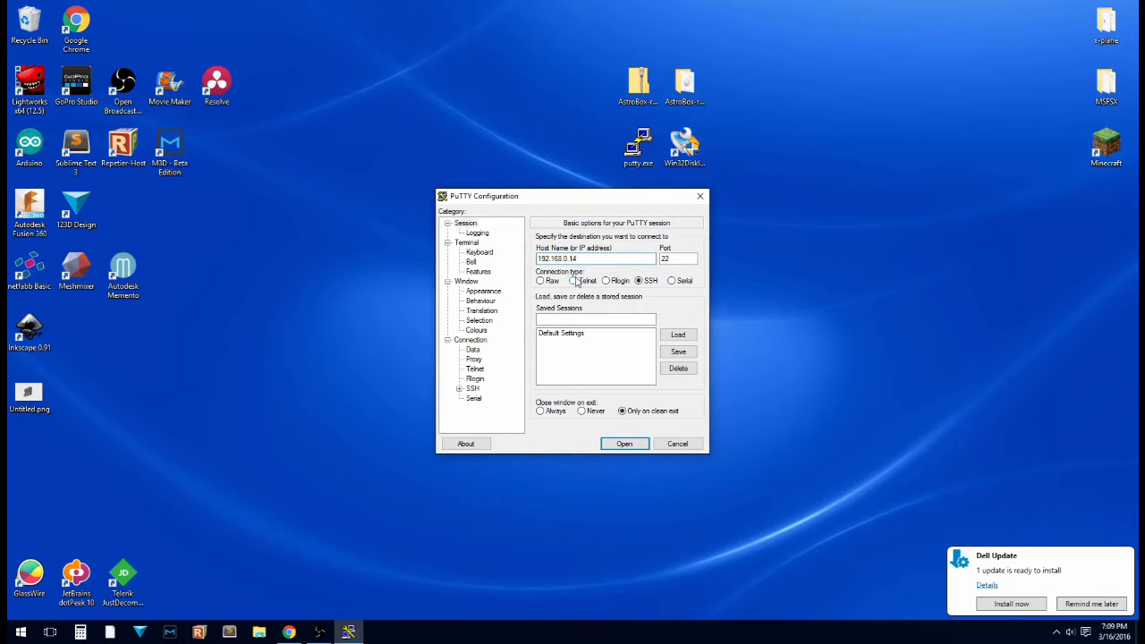
pyautogui.click(623, 444)
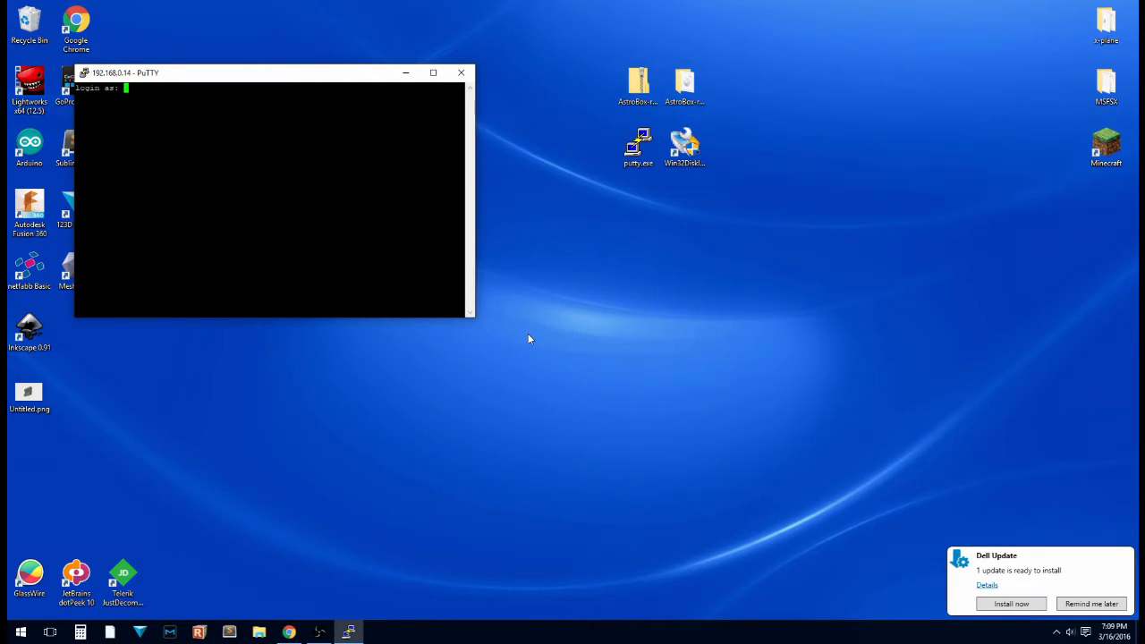
# - Log in as pi with the password and run sudo raspi-config
pyautogui.write('pi')
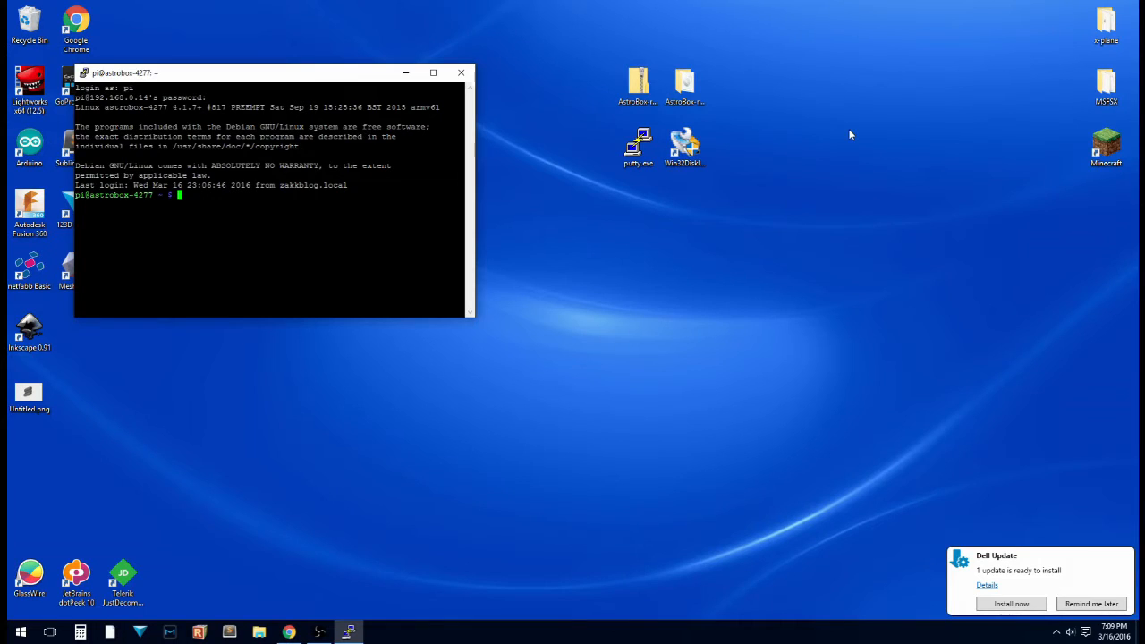
pyautogui.write('sudo raspi')
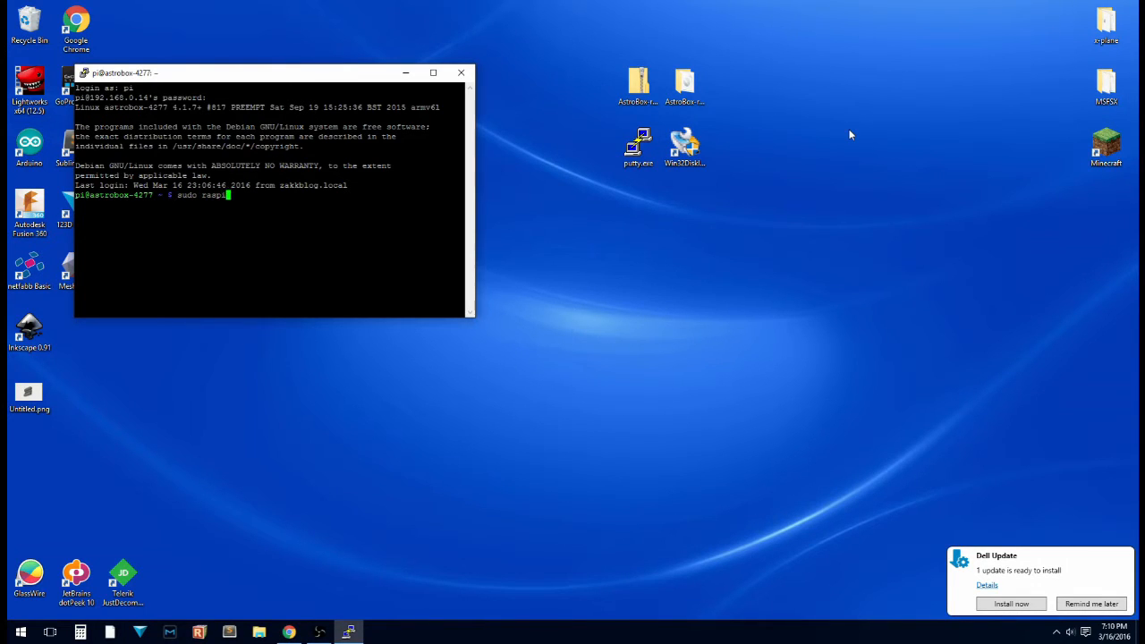
pyautogui.write('-con')
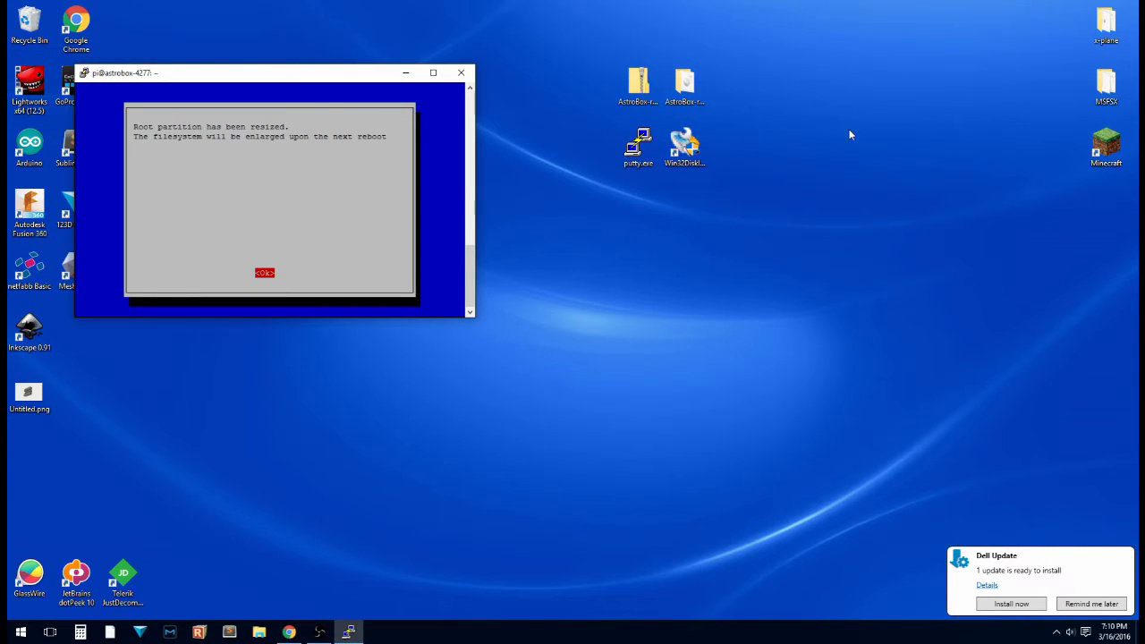
# - Acknowledge the root partition resize and finish the raspi-config tool
pyautogui.click(265, 272)
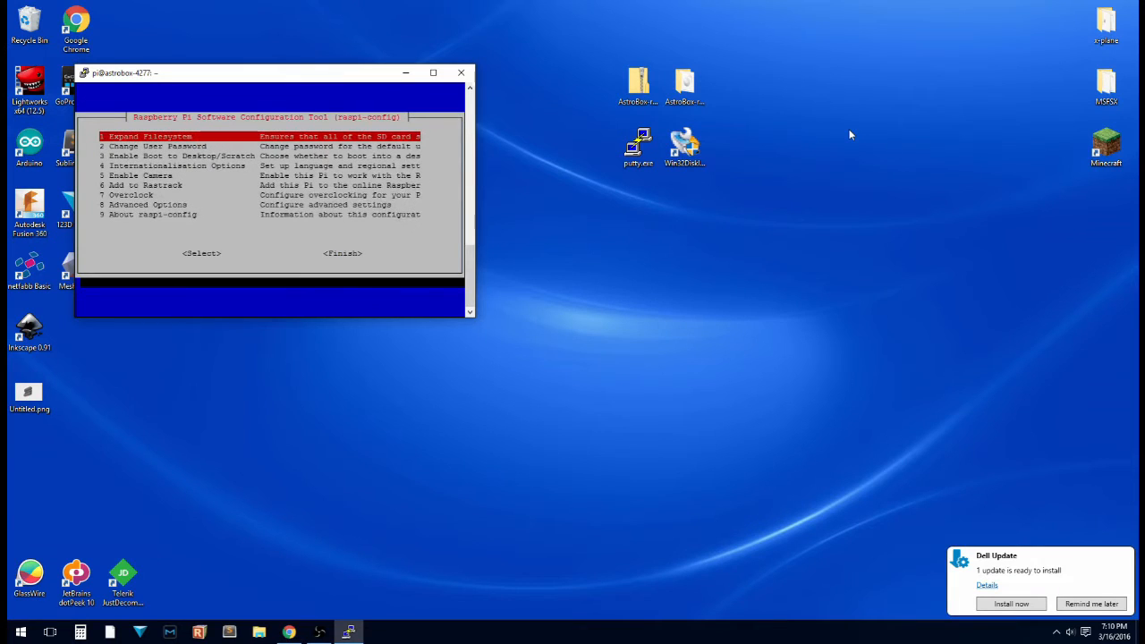
pyautogui.press('Down')
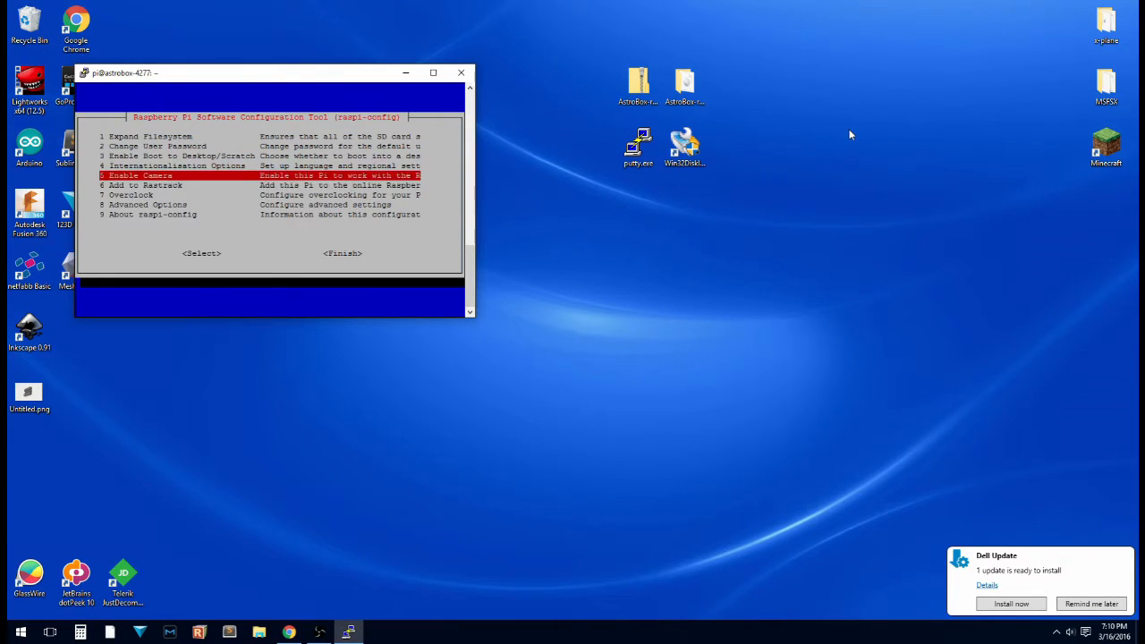
pyautogui.press('up')
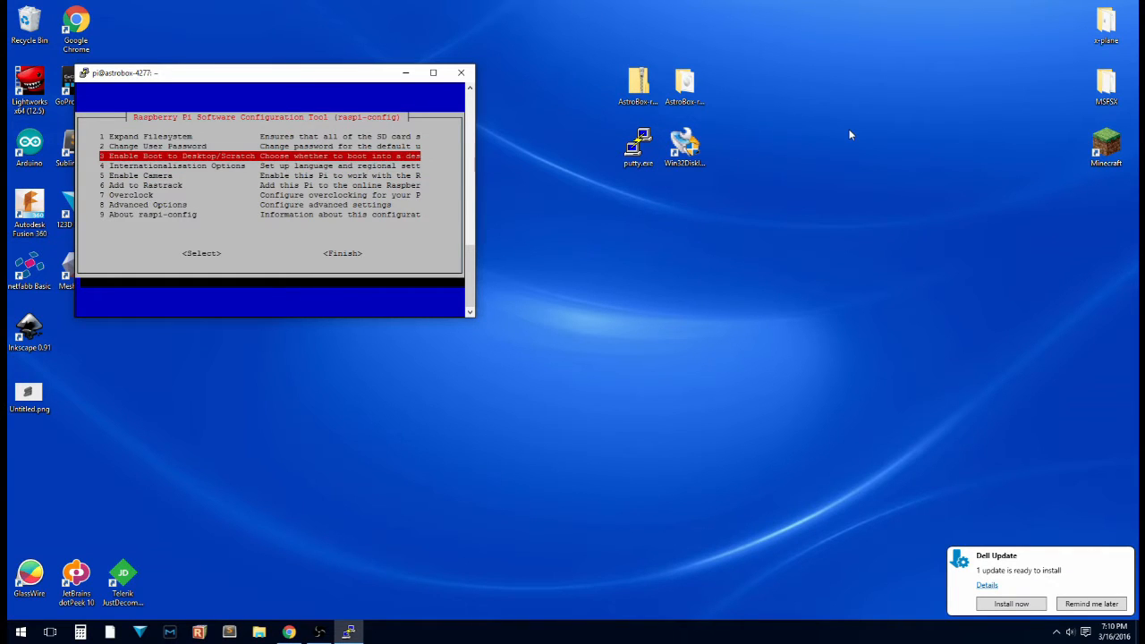
pyautogui.press('up')
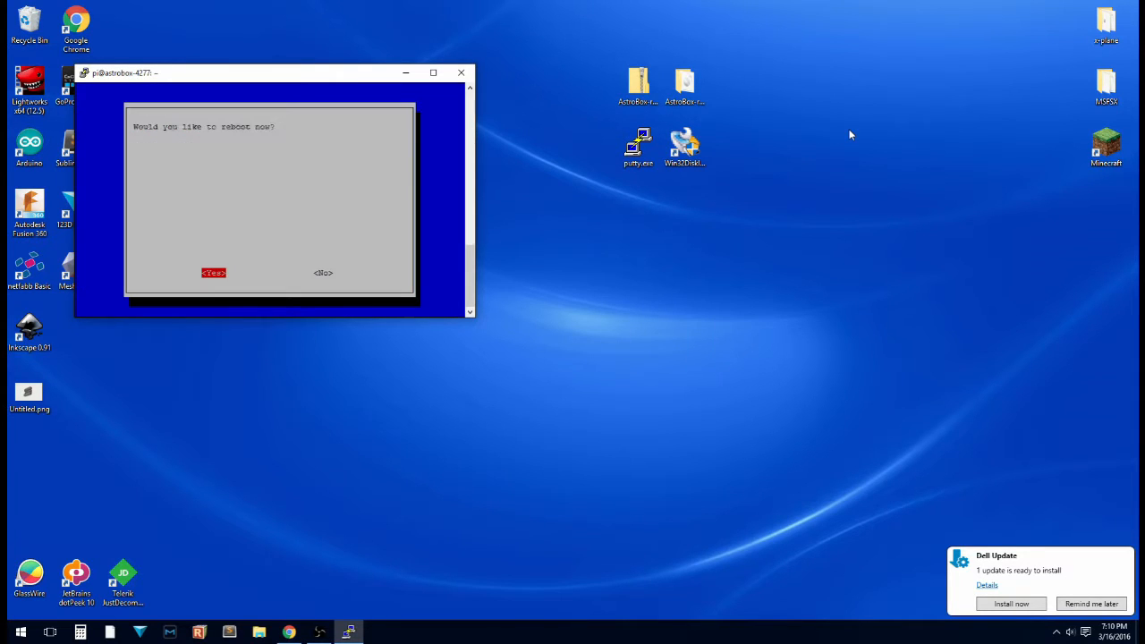
# - Reboot the AstroBox now and dismiss PuTTY's lost-connection error
pyautogui.click(213, 272)
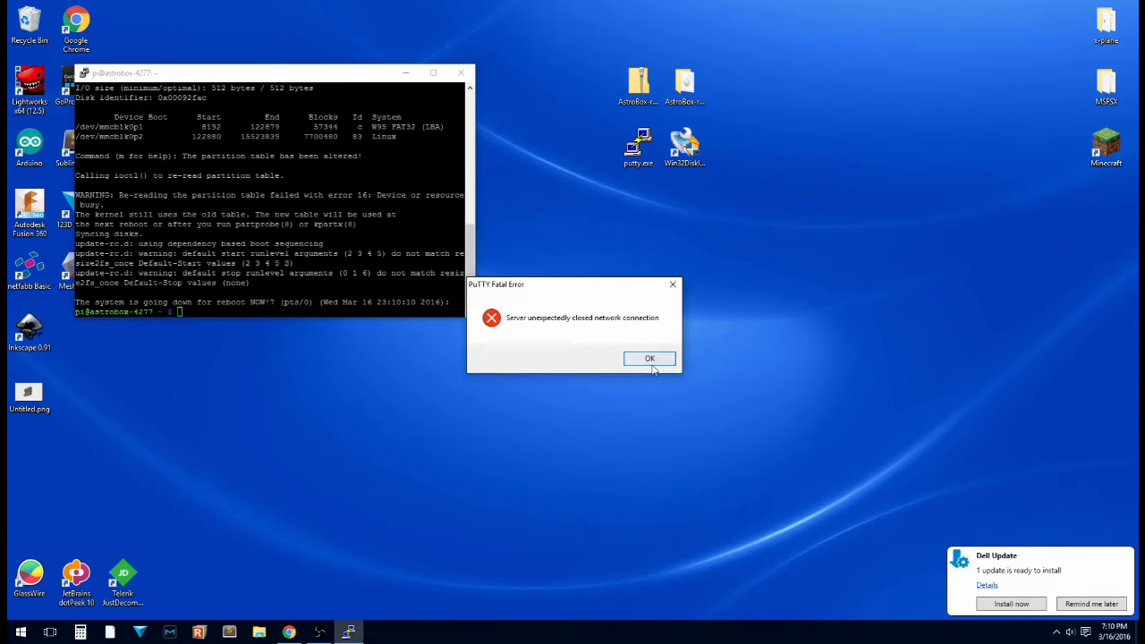
pyautogui.click(649, 358)
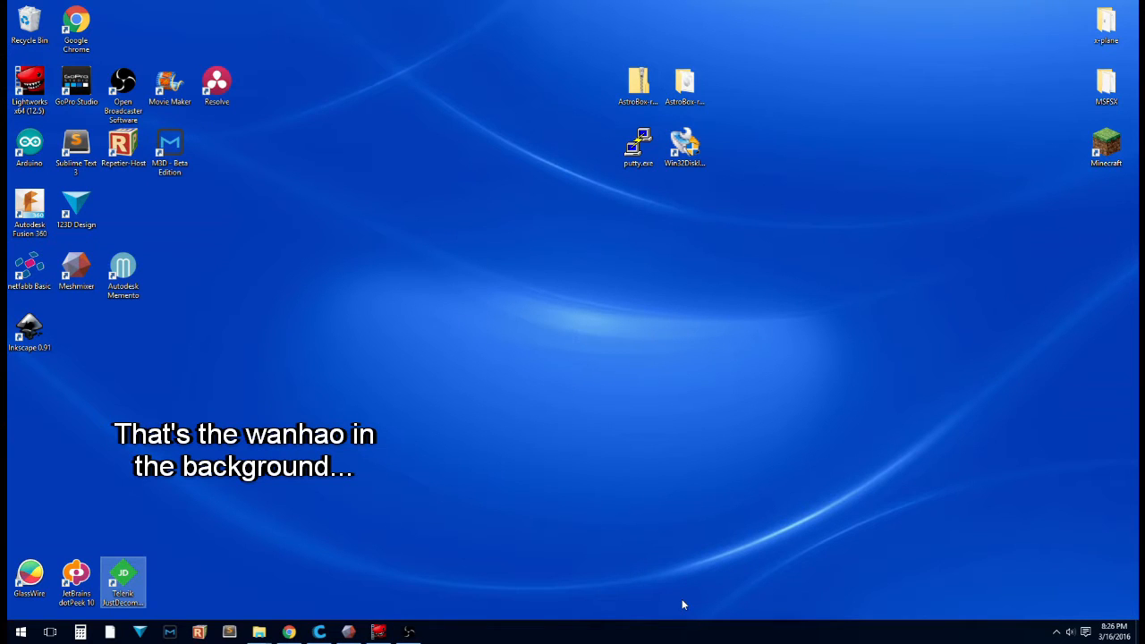
pyautogui.moveTo(151, 558)
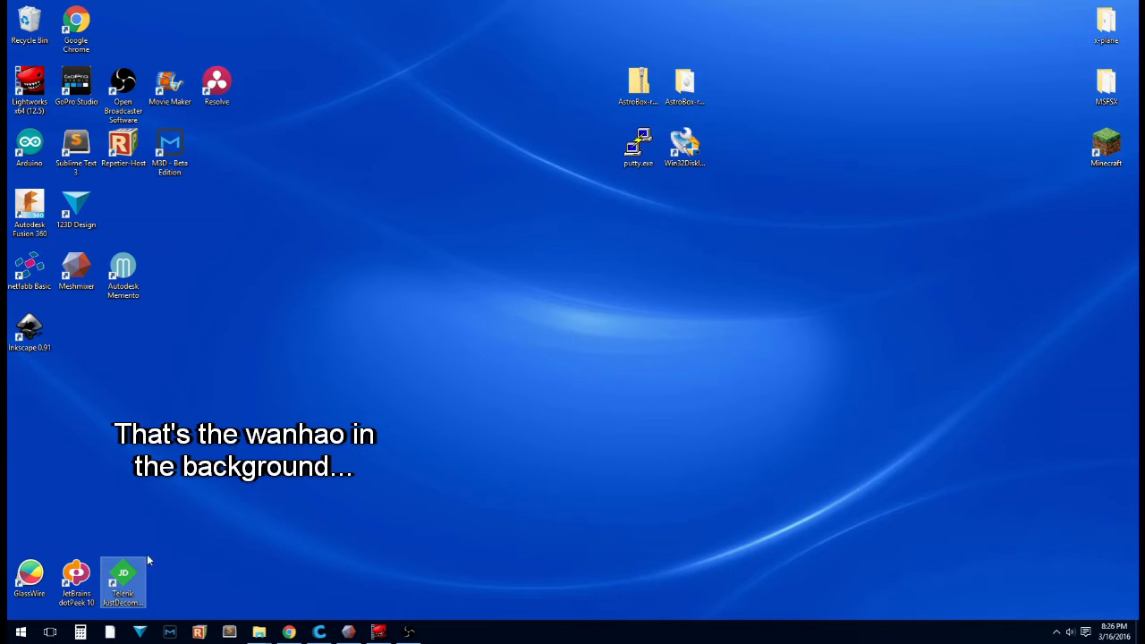
# - Launch Chrome and browse to the AstroBox welcome page at its IP address
pyautogui.click(287, 633)
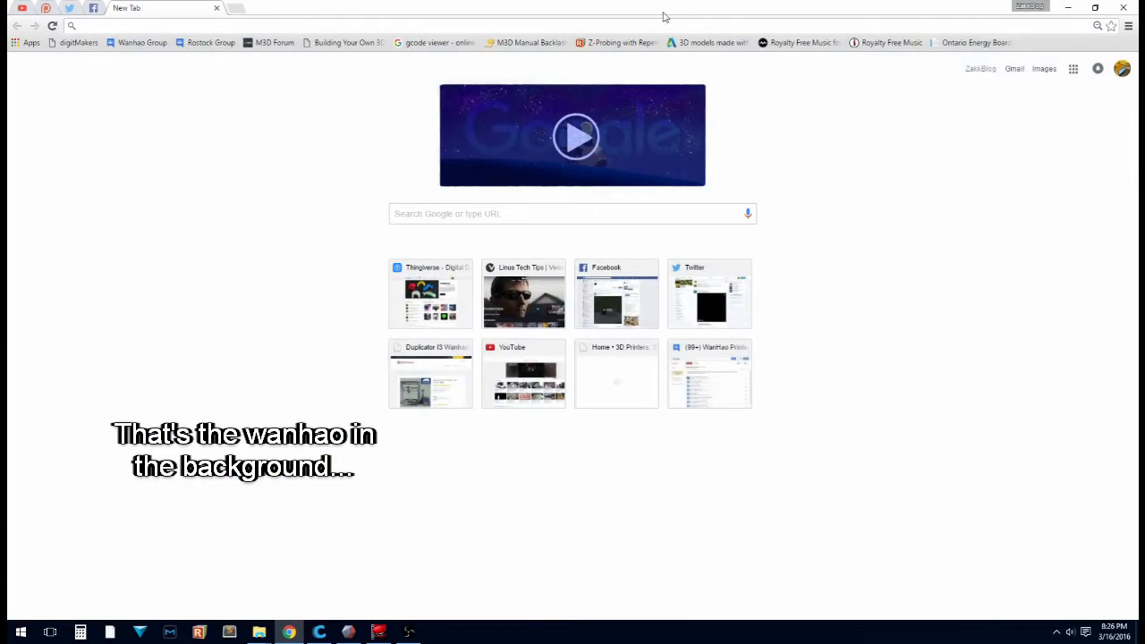
pyautogui.moveTo(785, 5)
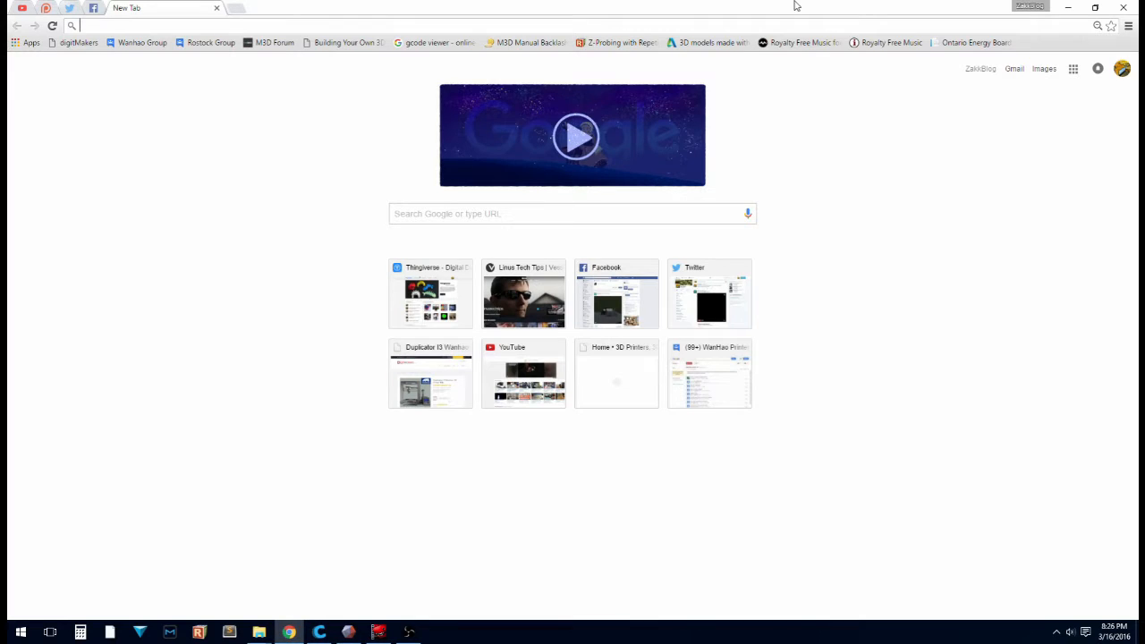
pyautogui.write('192.168.0.16')
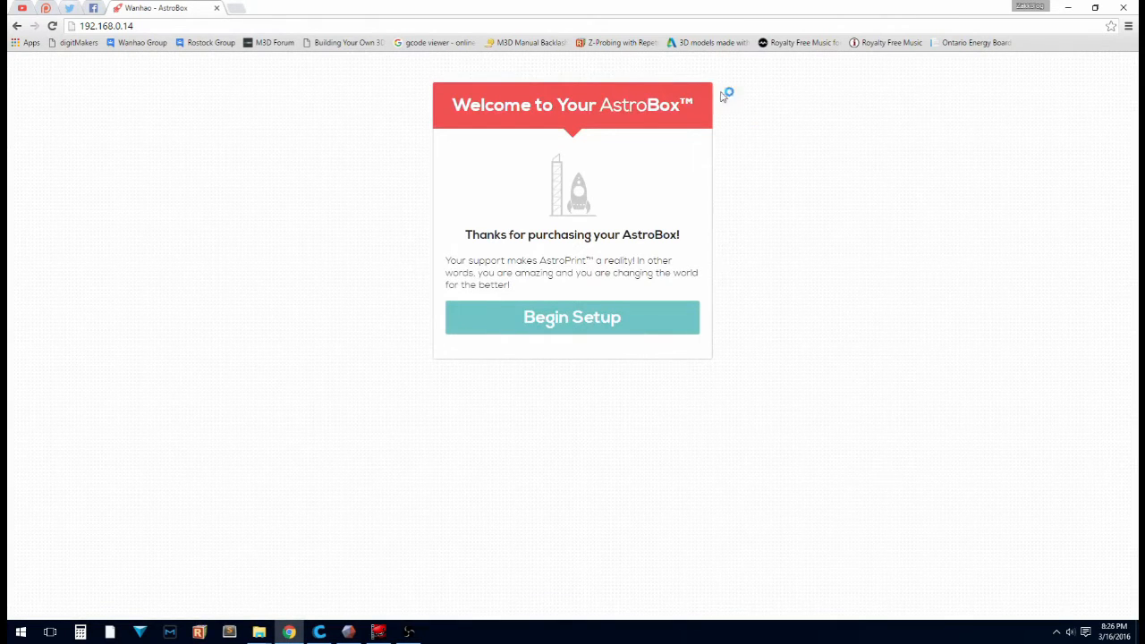
# - Begin setup, keep the name Wanhao, and continue through internet setup to a successful connection
pyautogui.click(572, 317)
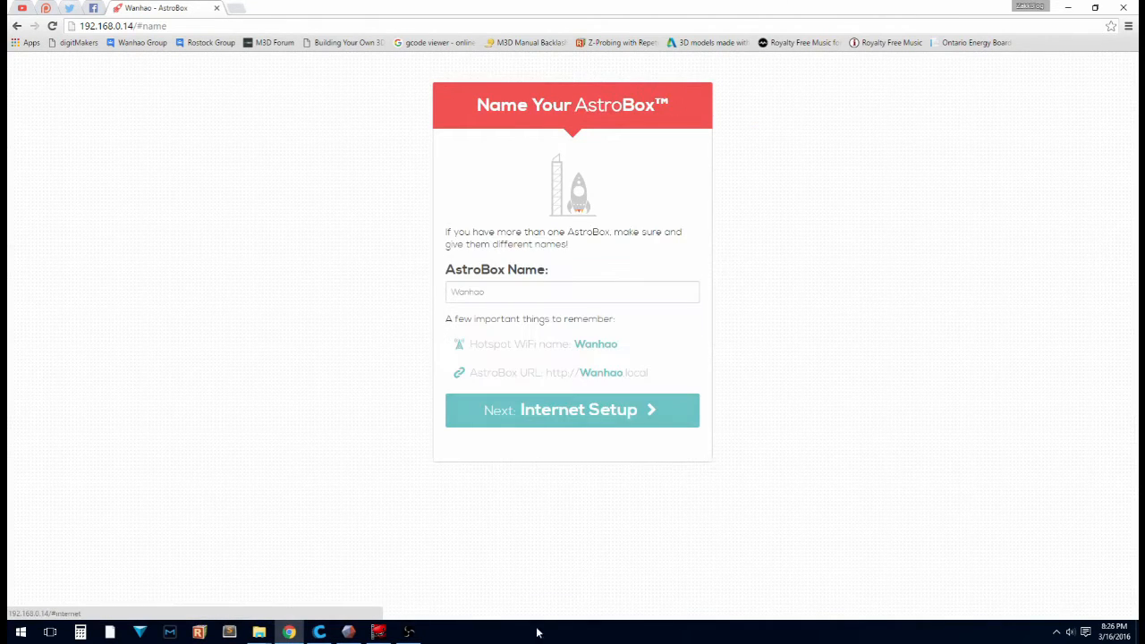
pyautogui.click(572, 291)
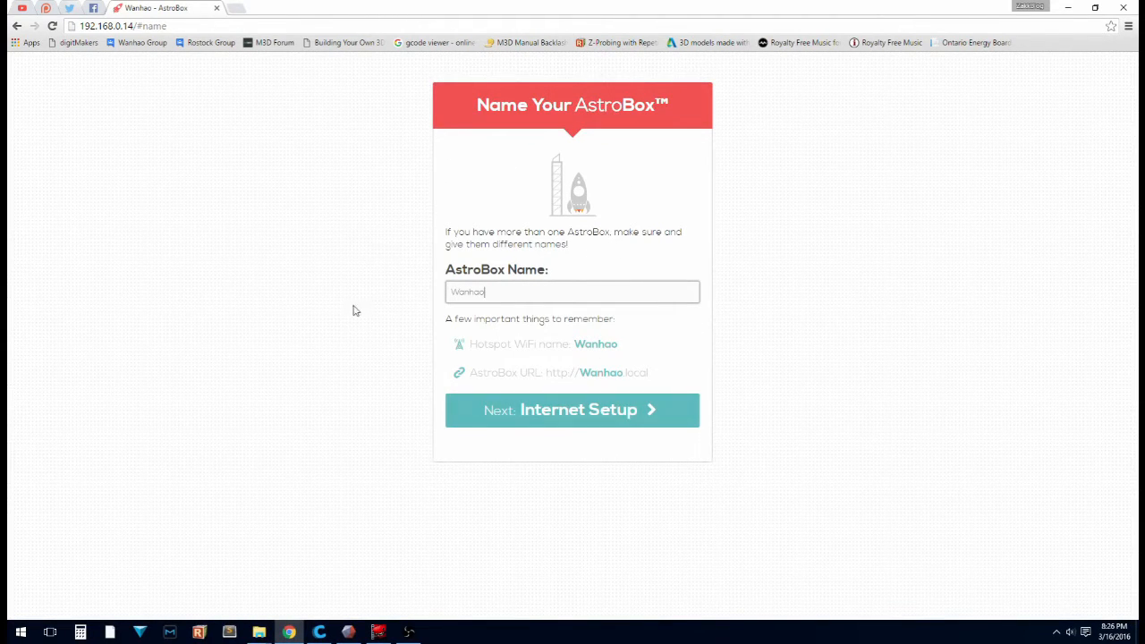
pyautogui.moveTo(540, 402)
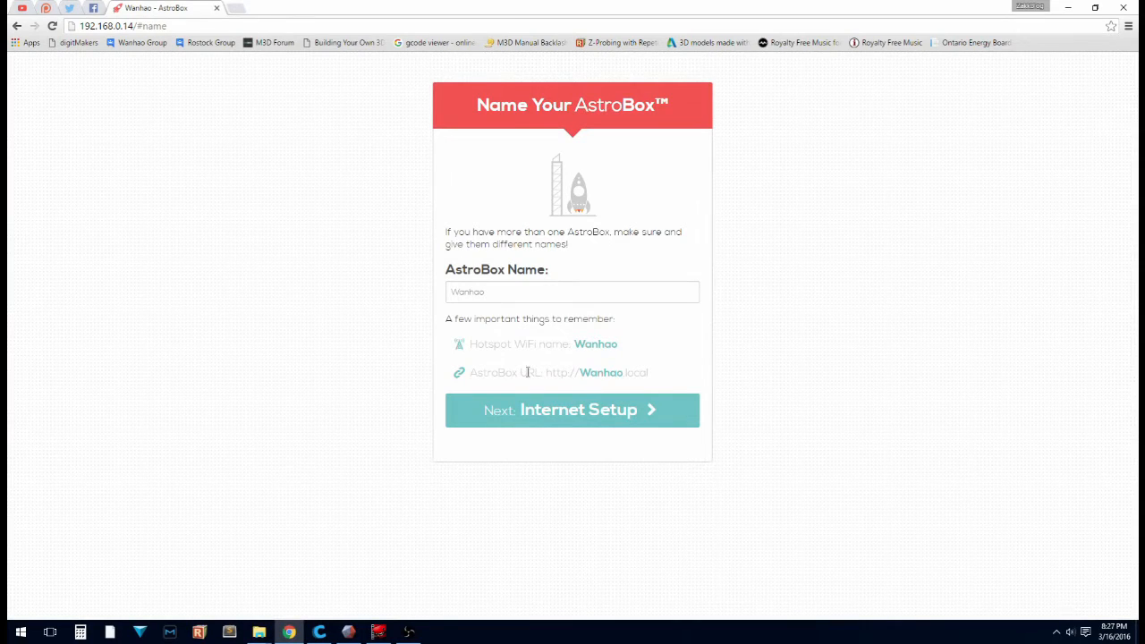
pyautogui.moveTo(590, 397)
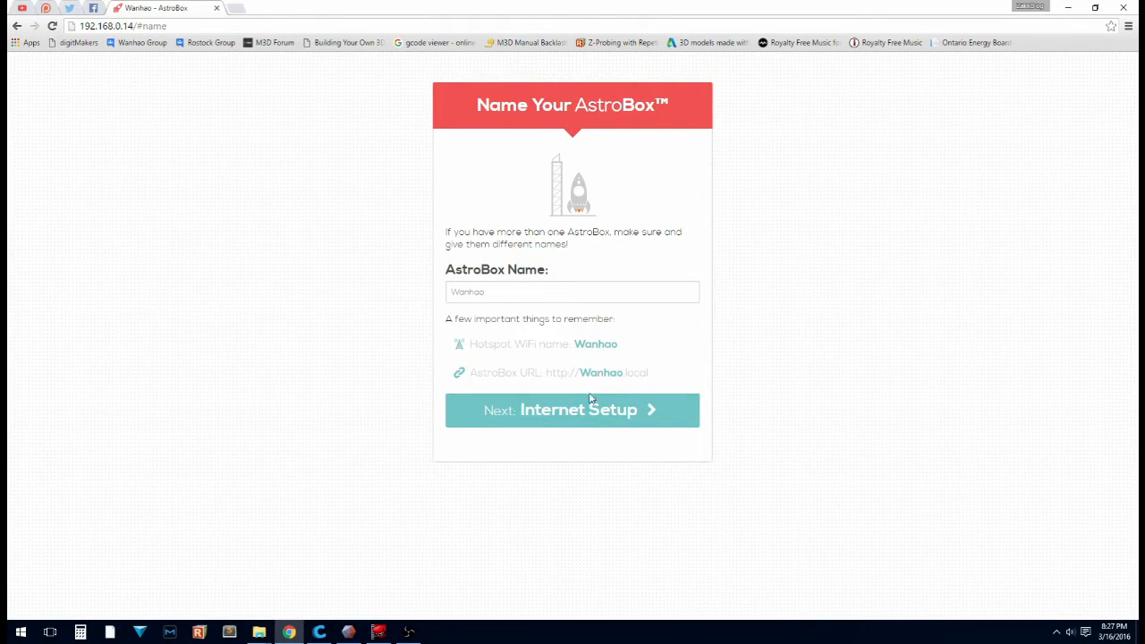
pyautogui.click(572, 409)
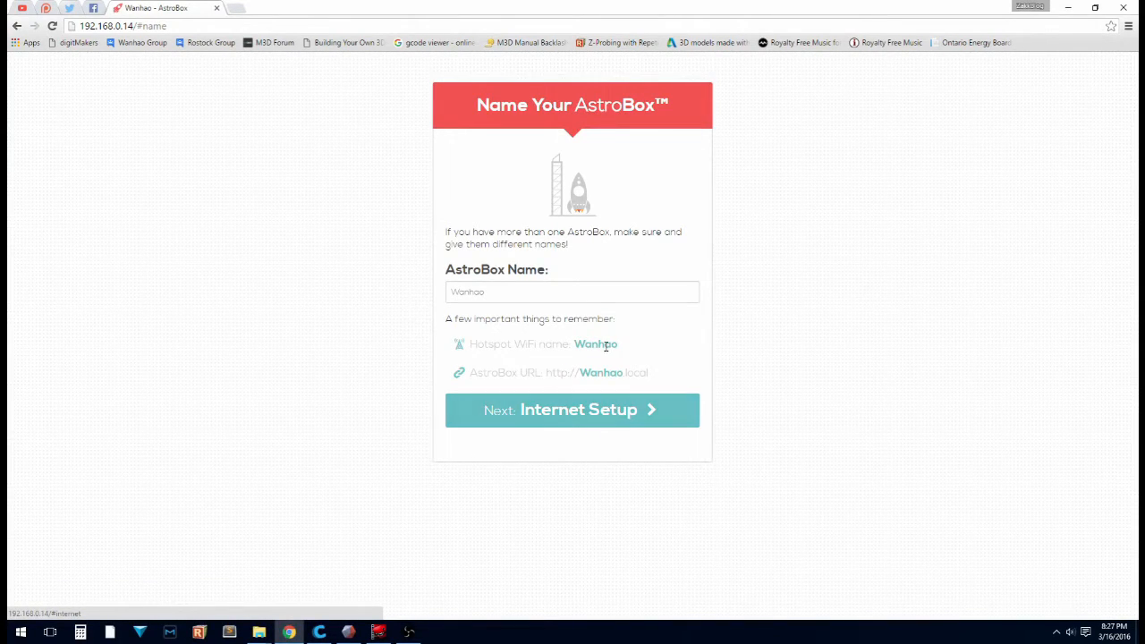
pyautogui.click(572, 410)
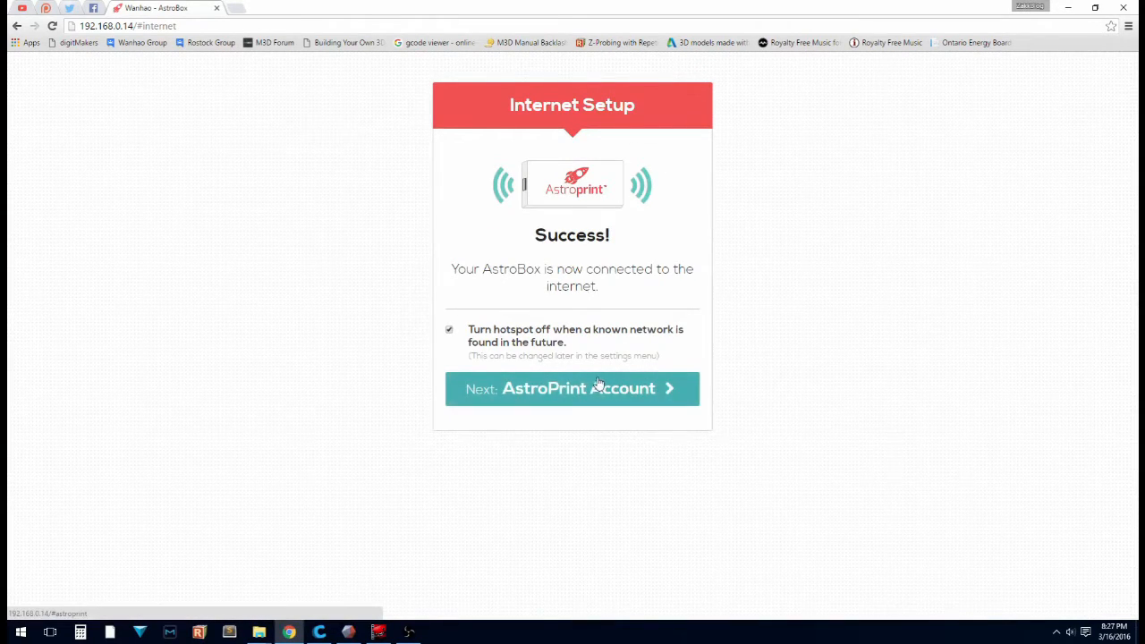
# - Skip the AstroPrint account sign-in and continue after plugging in the printer
pyautogui.click(572, 388)
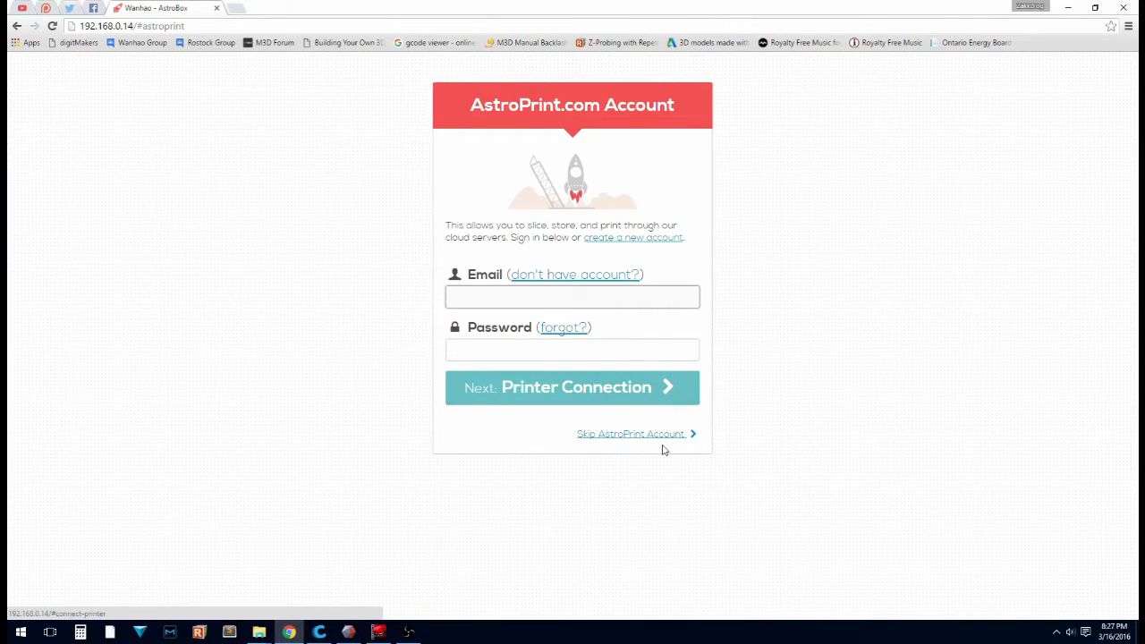
pyautogui.moveTo(623, 334)
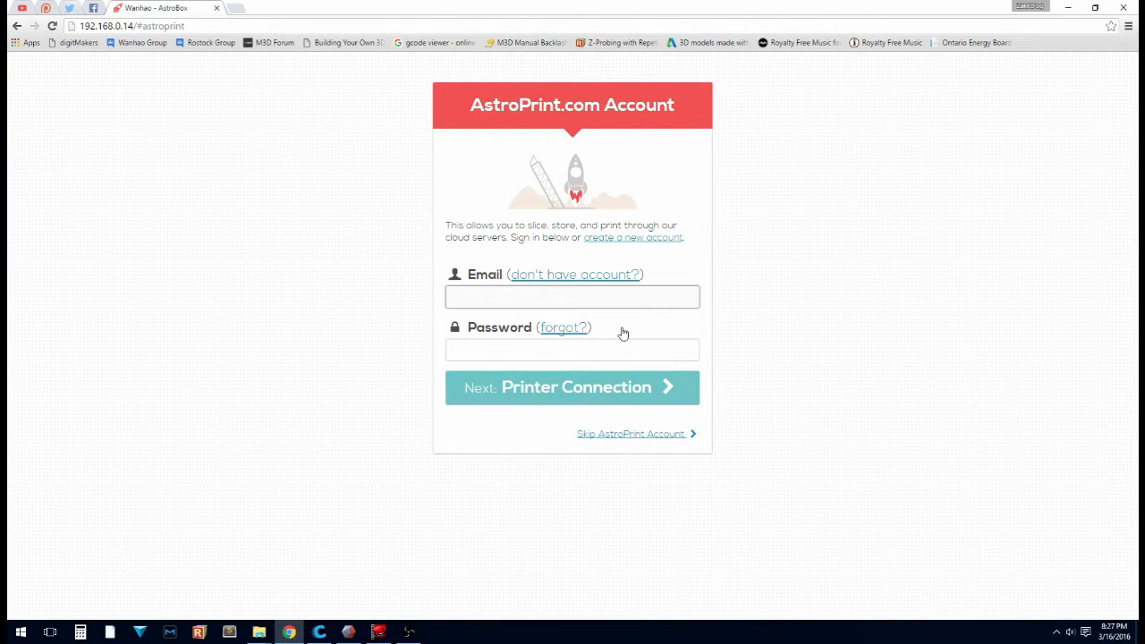
pyautogui.click(573, 297)
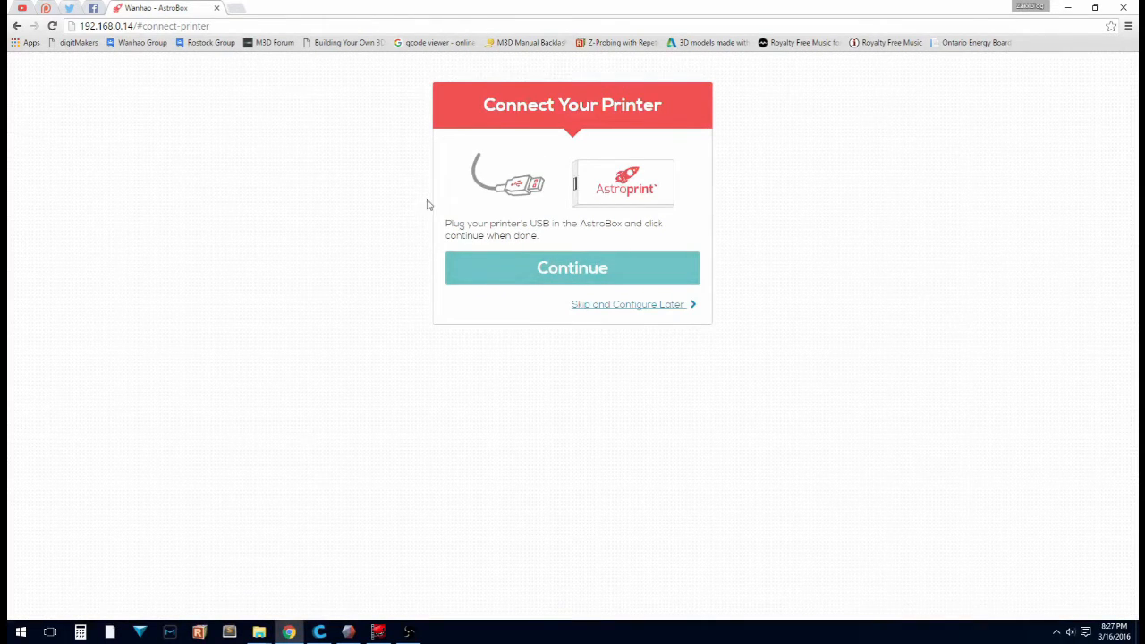
pyautogui.moveTo(551, 247)
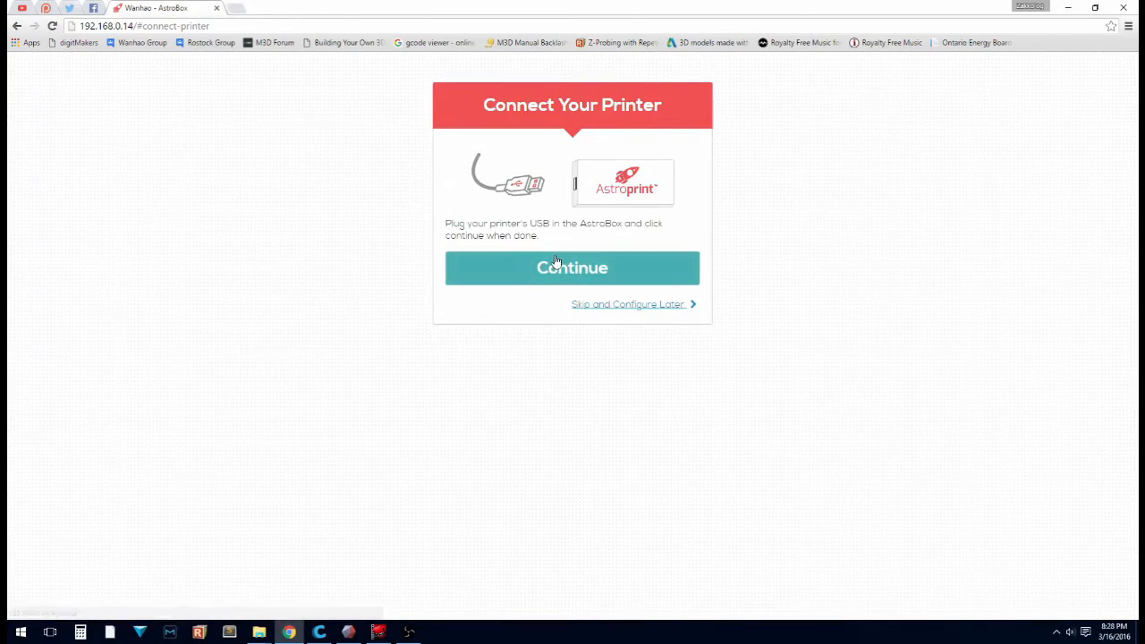
pyautogui.click(572, 268)
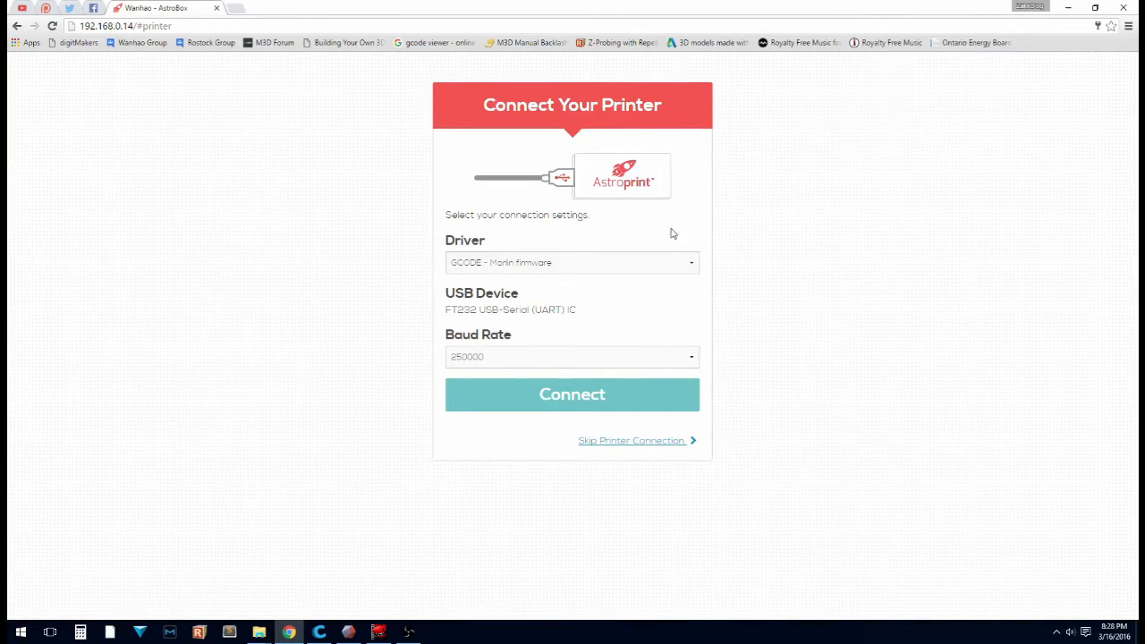
pyautogui.moveTo(490, 356)
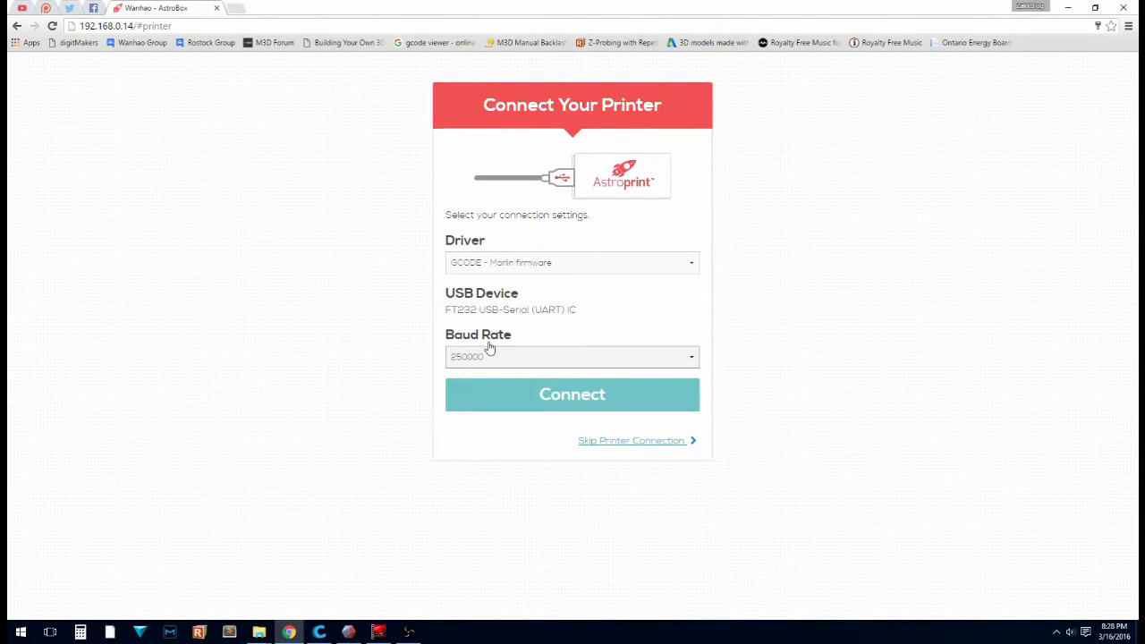
pyautogui.moveTo(460, 340)
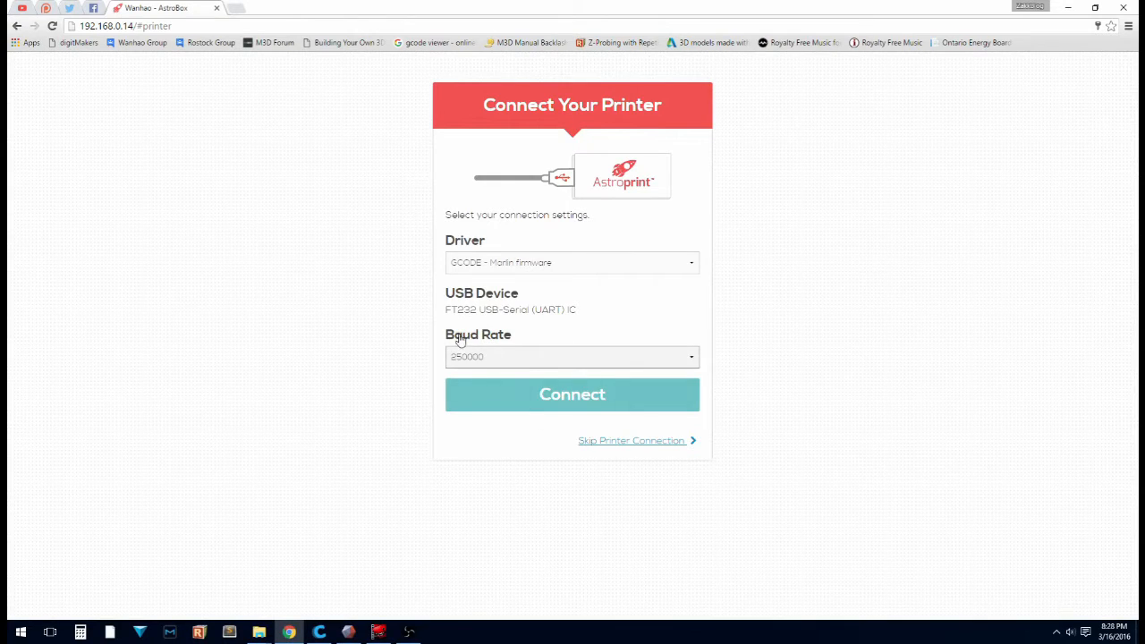
# - Connect to the printer with Marlin firmware at 115200 baud
pyautogui.click(573, 356)
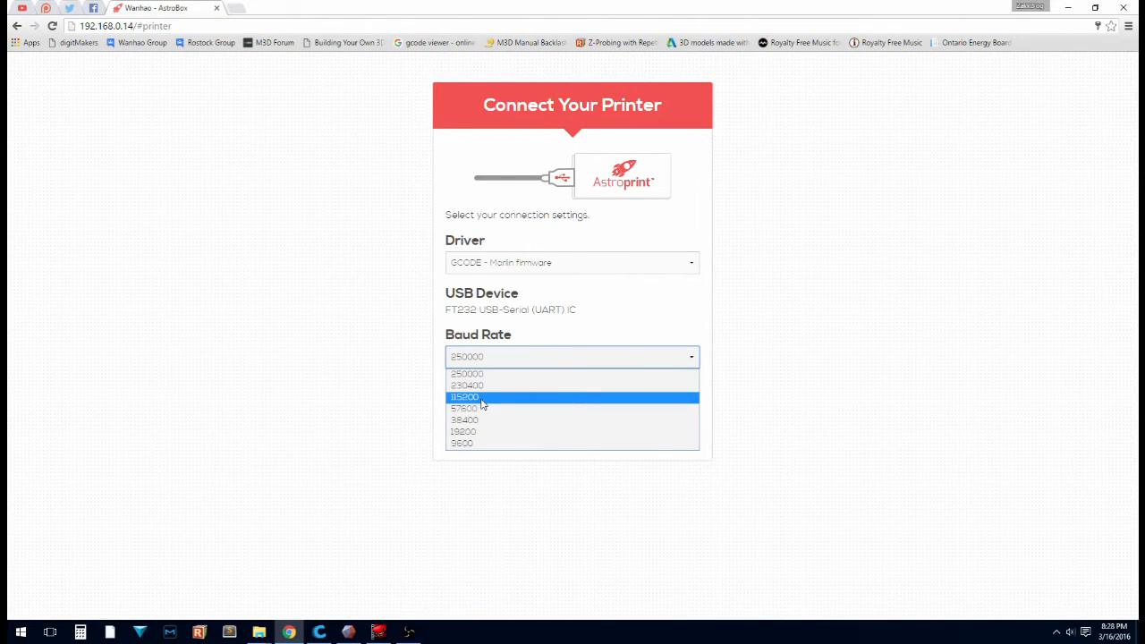
pyautogui.click(465, 397)
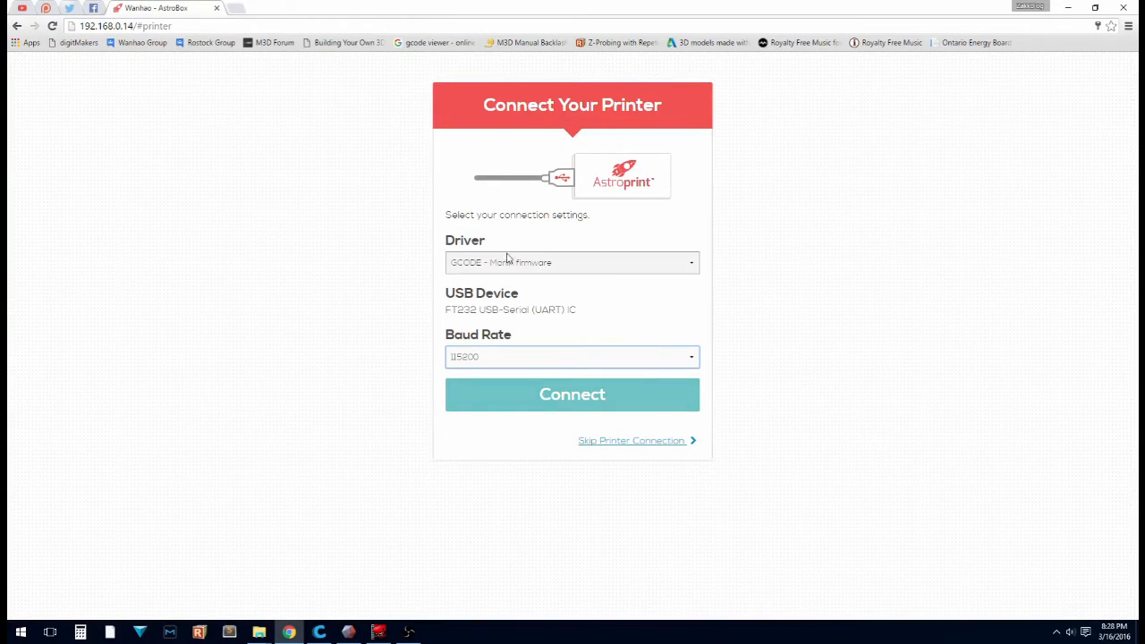
pyautogui.click(572, 395)
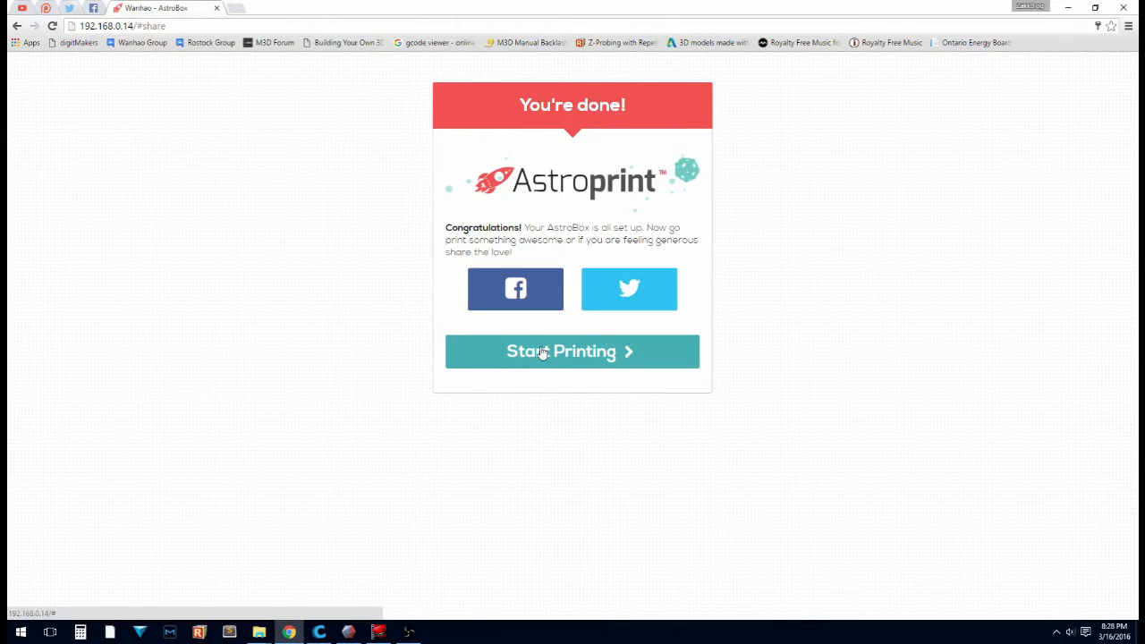
# - Finish setup to the dashboard and go to the BenderHeadScaled06.stl design page
pyautogui.click(573, 350)
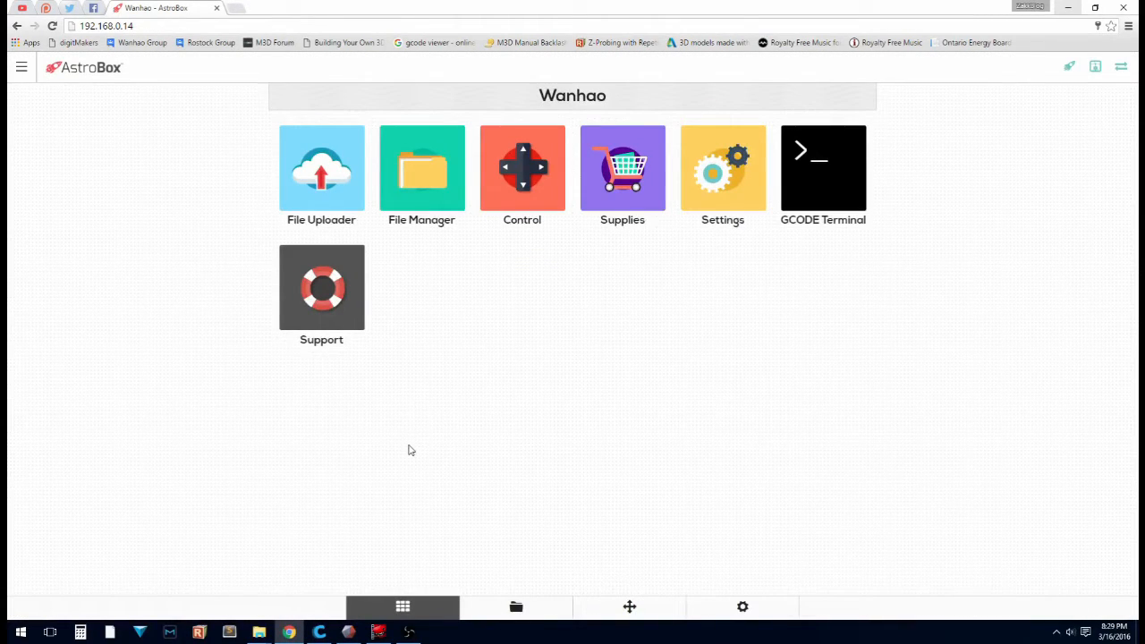
pyautogui.moveTo(558, 161)
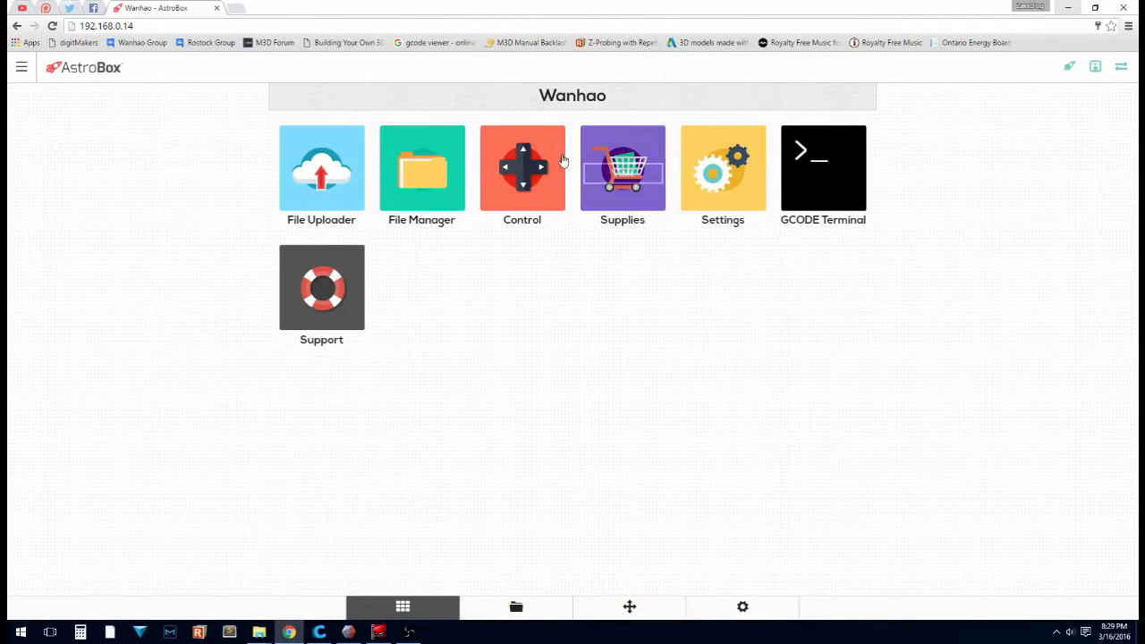
pyautogui.click(321, 168)
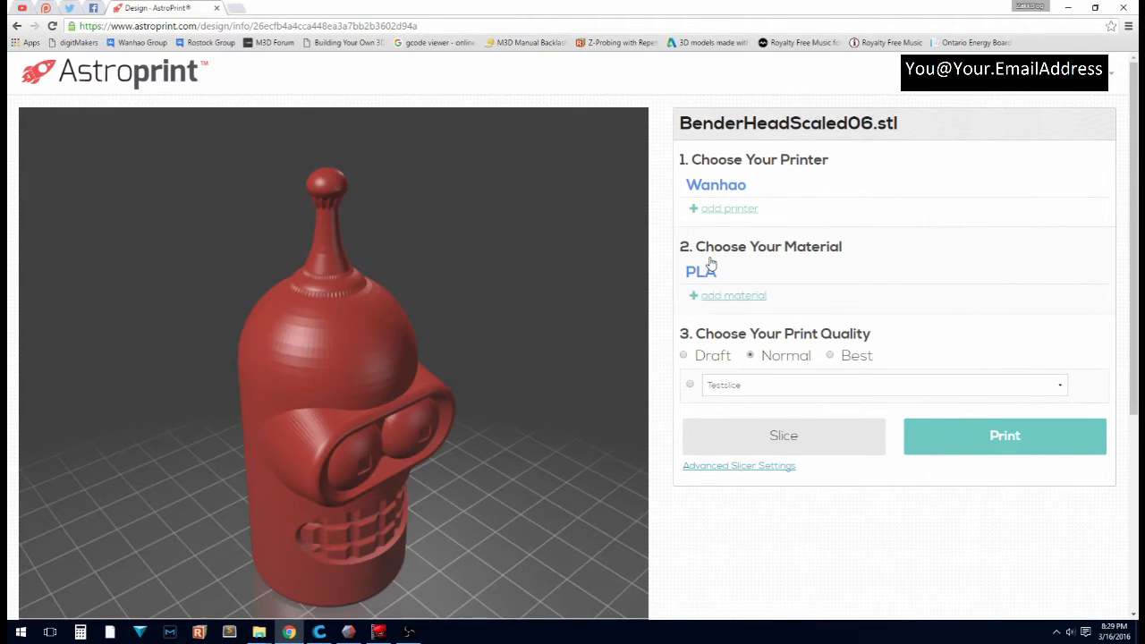
# - Slice the Bender head for Wanhao in PLA at Normal quality and return to the Dashboard
pyautogui.scroll(-3)
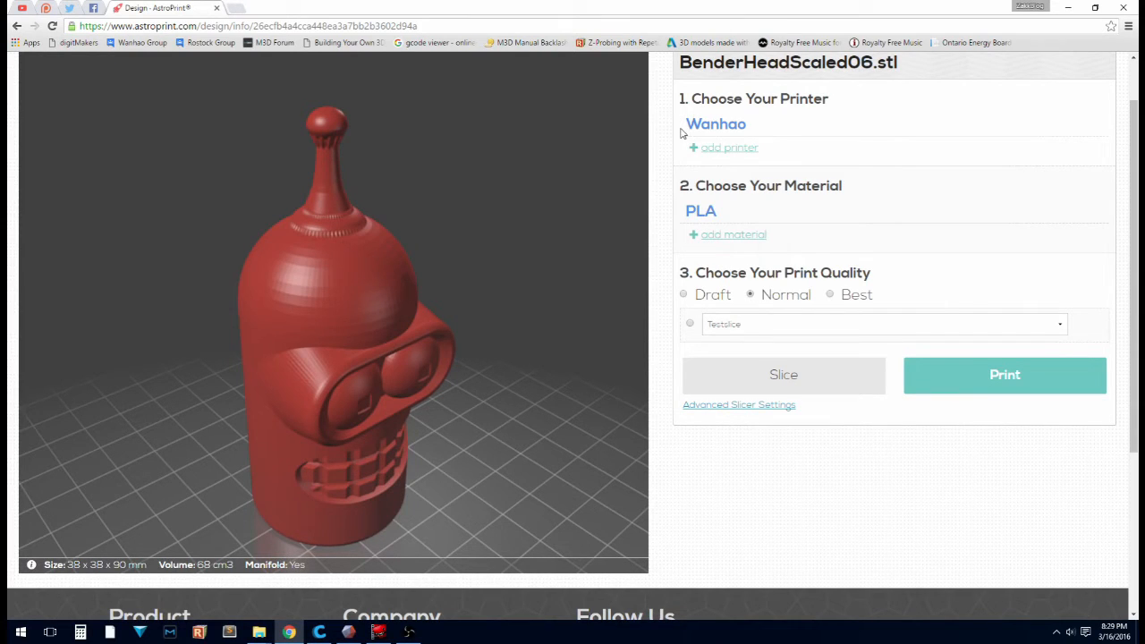
pyautogui.moveTo(705, 114)
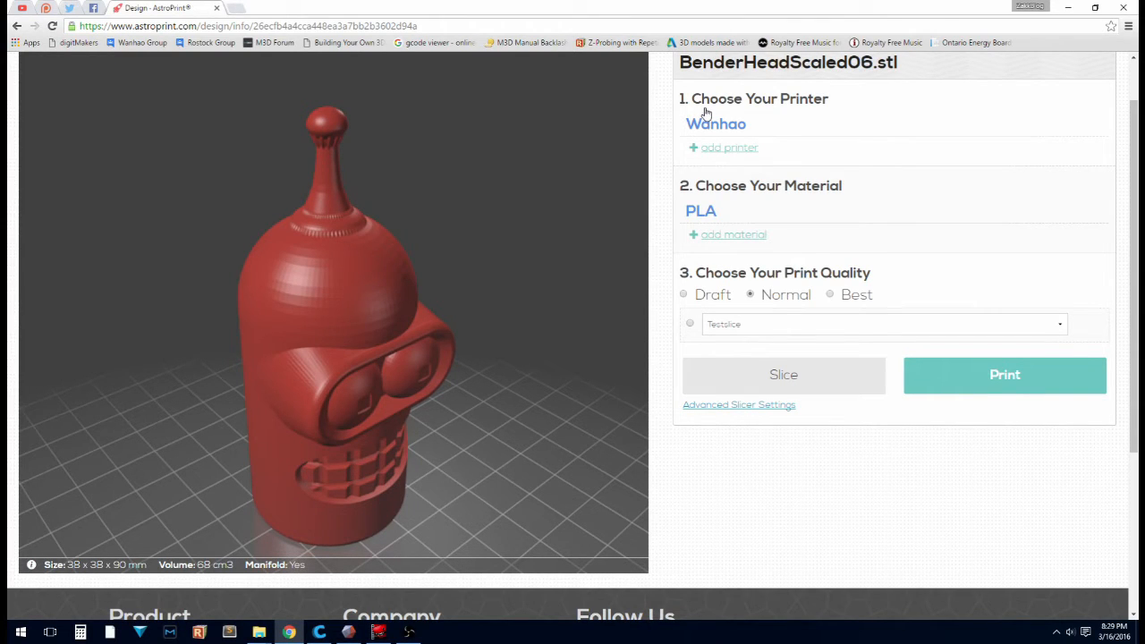
pyautogui.moveTo(755, 136)
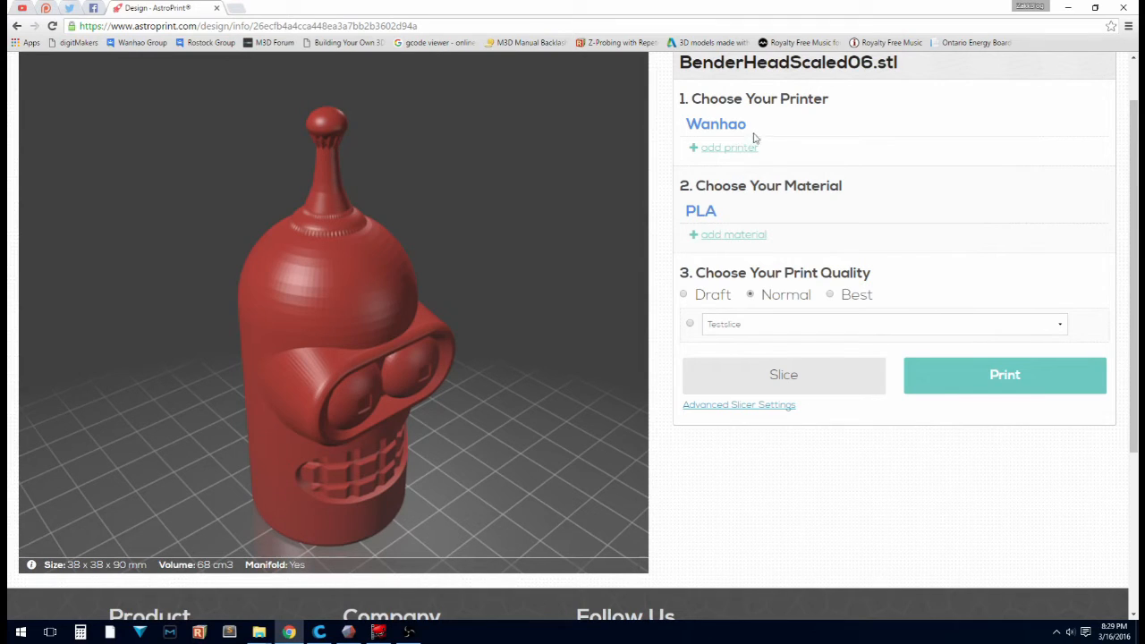
pyautogui.moveTo(719, 125)
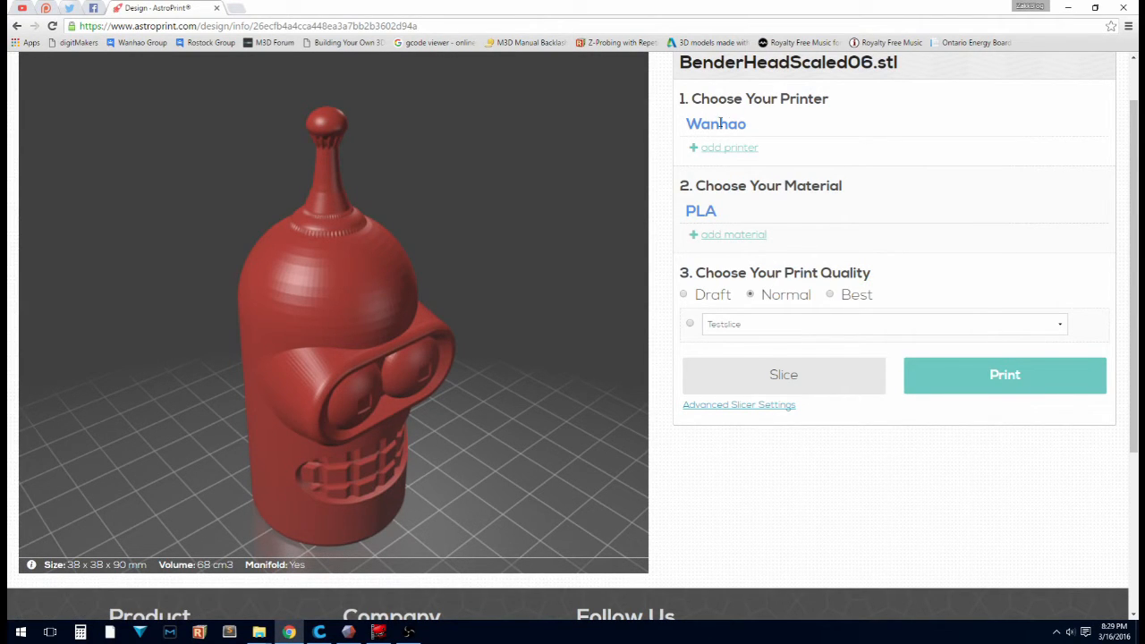
pyautogui.moveTo(750, 261)
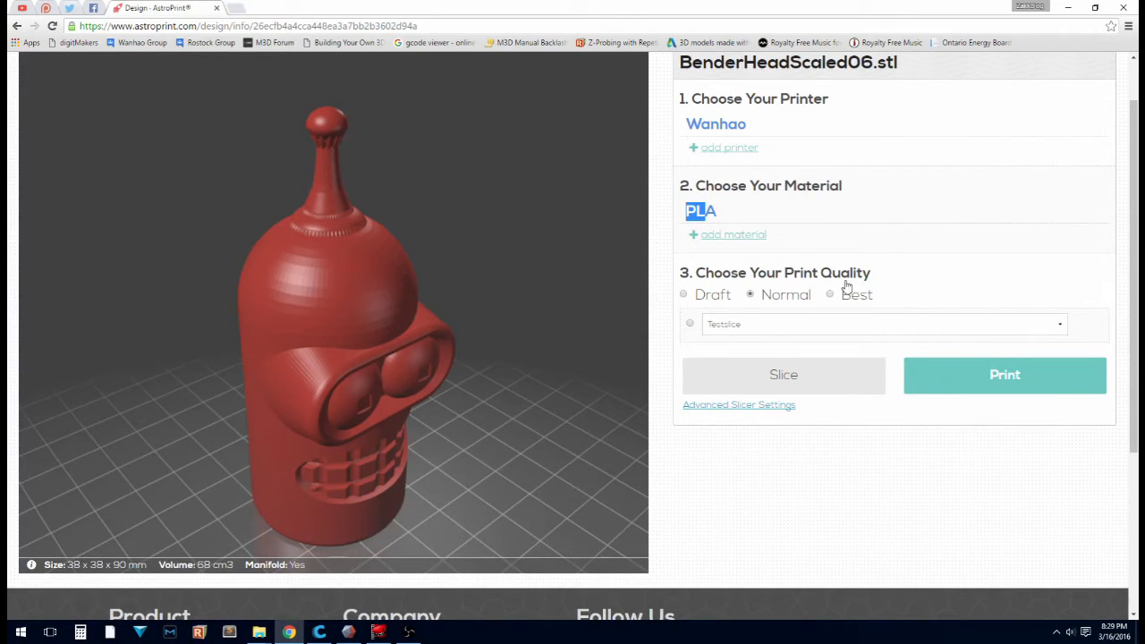
pyautogui.moveTo(803, 296)
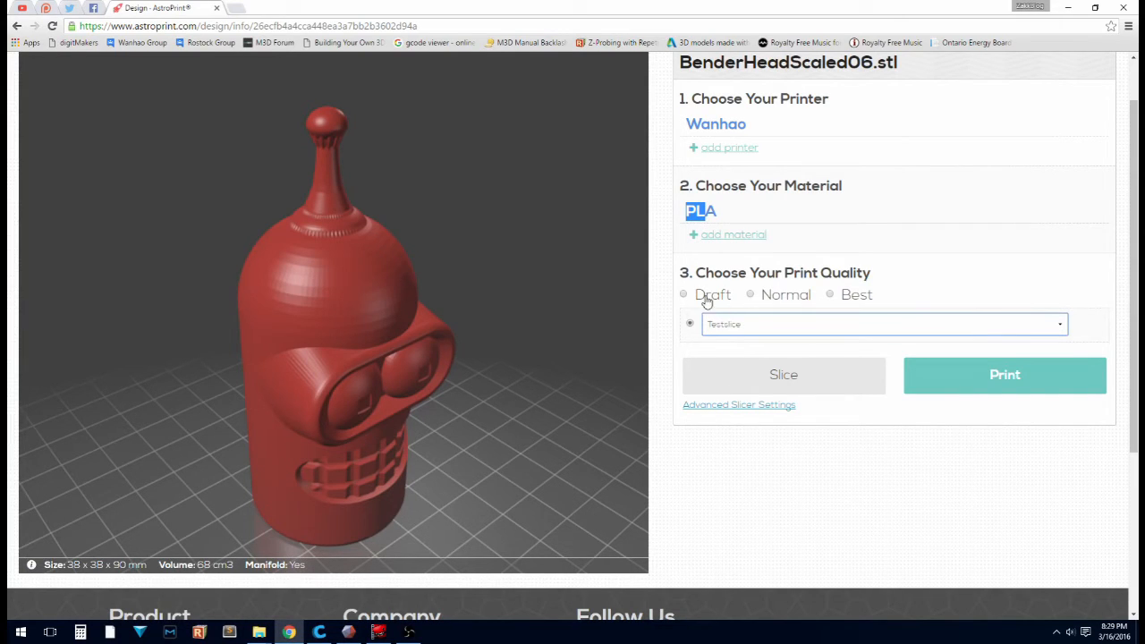
pyautogui.click(749, 293)
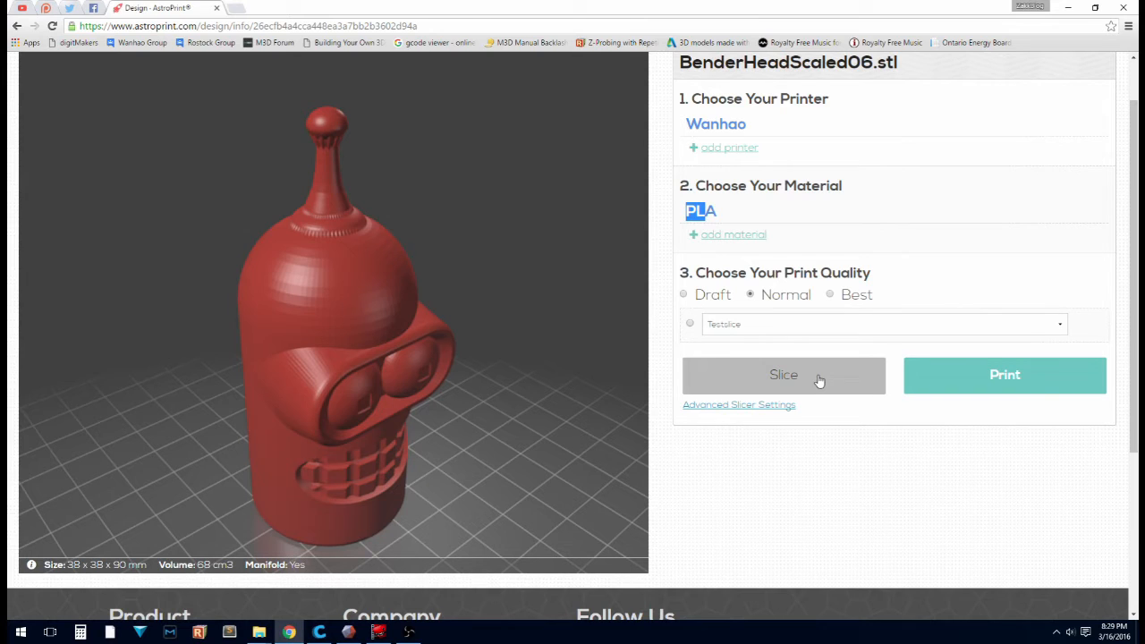
pyautogui.moveTo(790, 400)
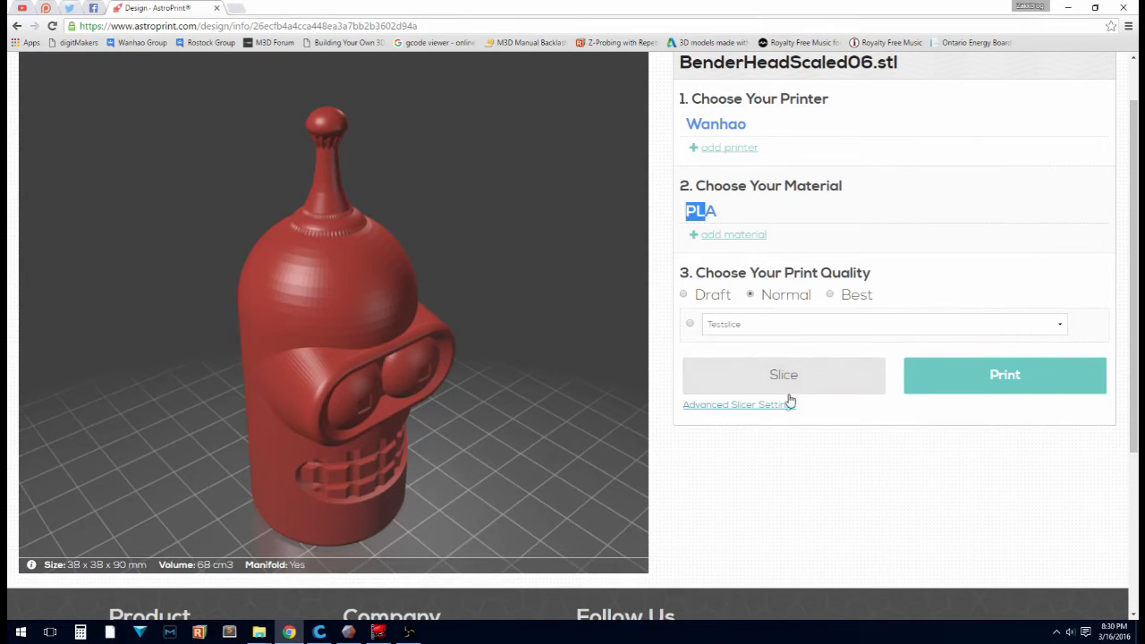
pyautogui.click(783, 373)
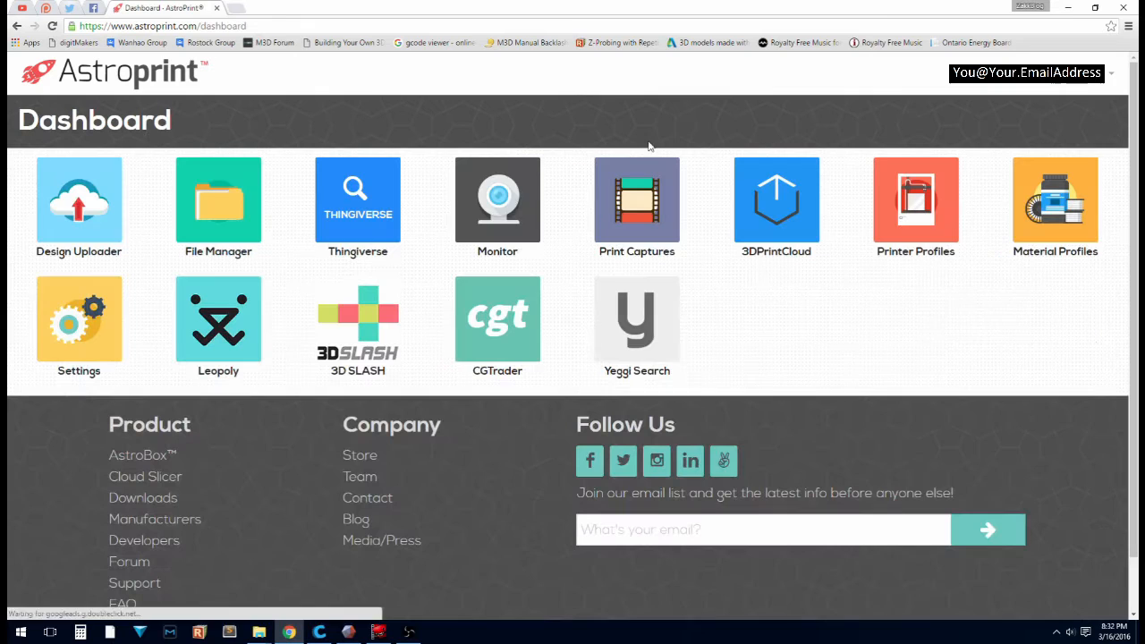
# - From Monitor, launch the Wanhao printer's AstroBox interface and show its File Manager
pyautogui.click(498, 200)
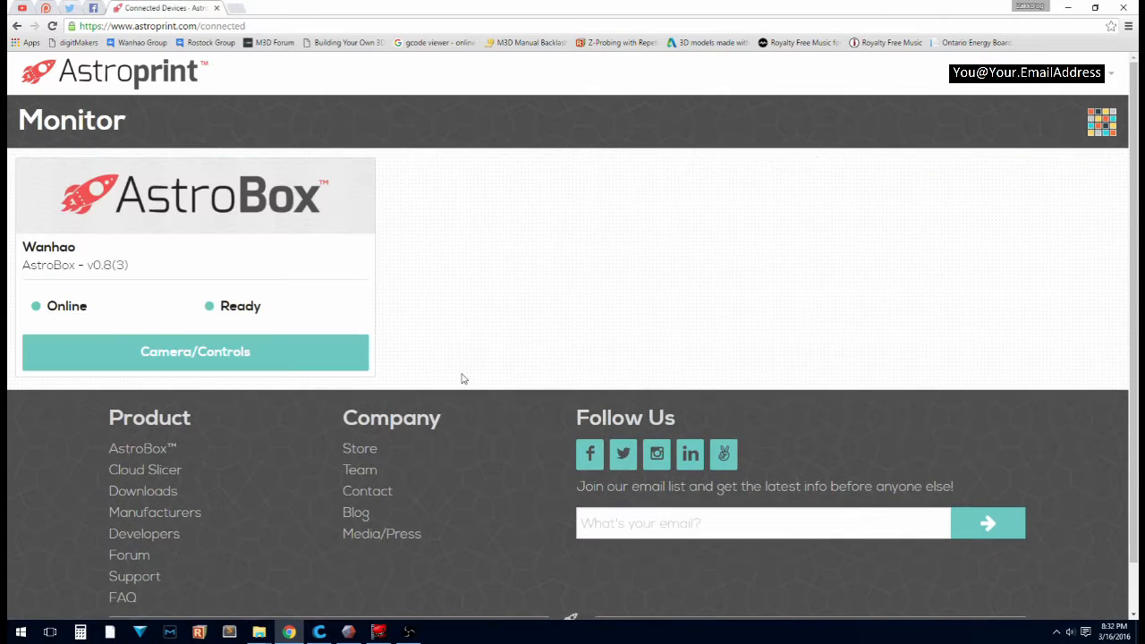
pyautogui.click(195, 351)
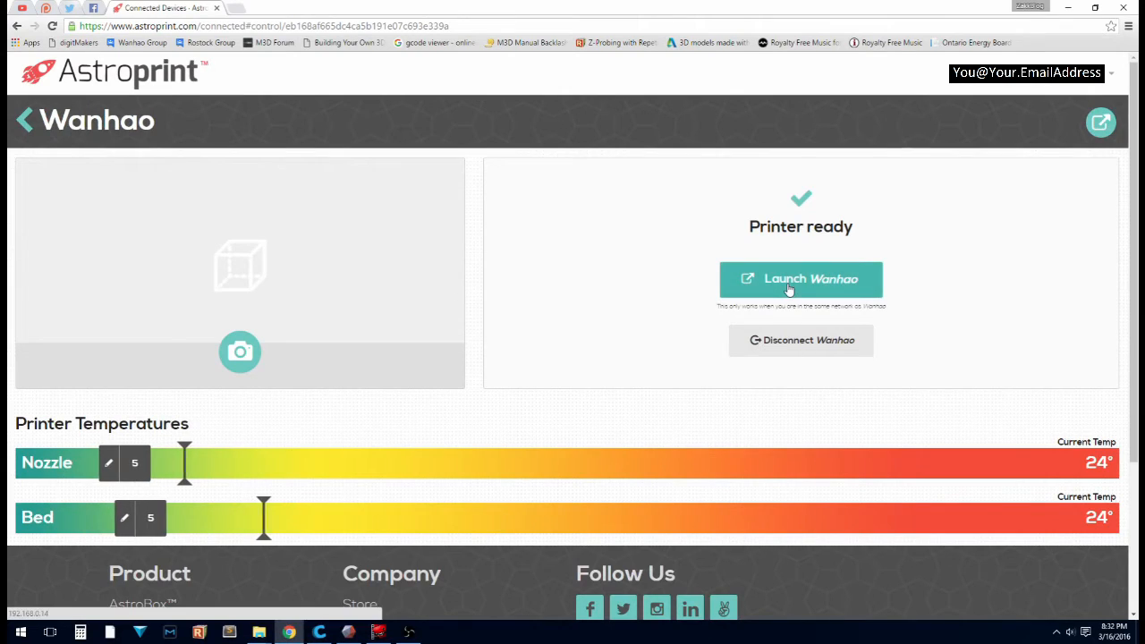
pyautogui.click(799, 279)
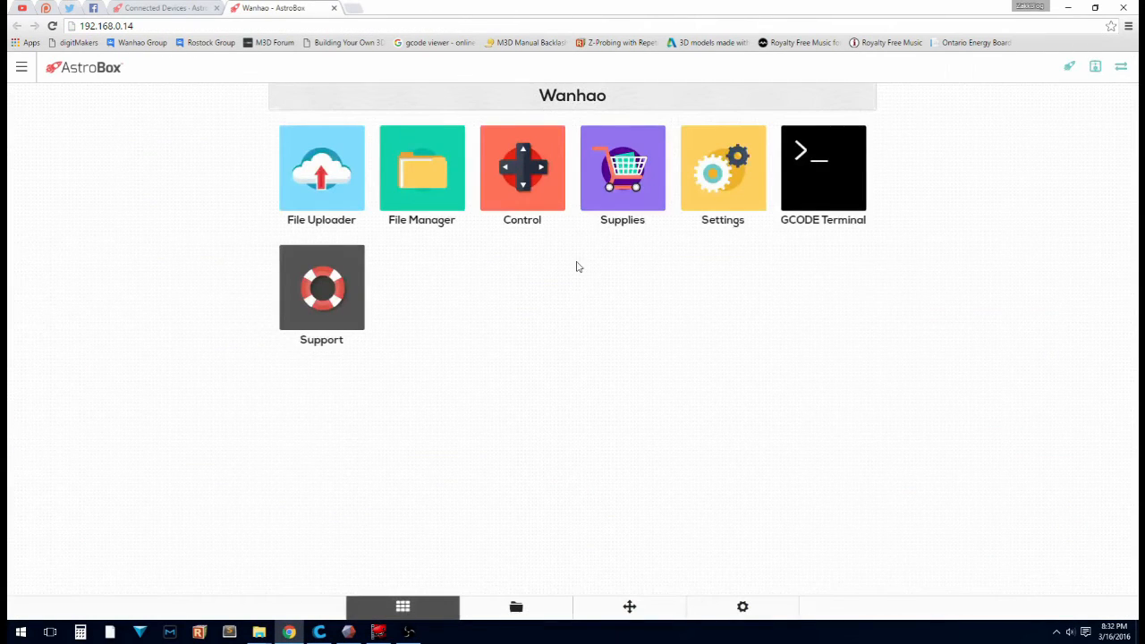
pyautogui.click(422, 170)
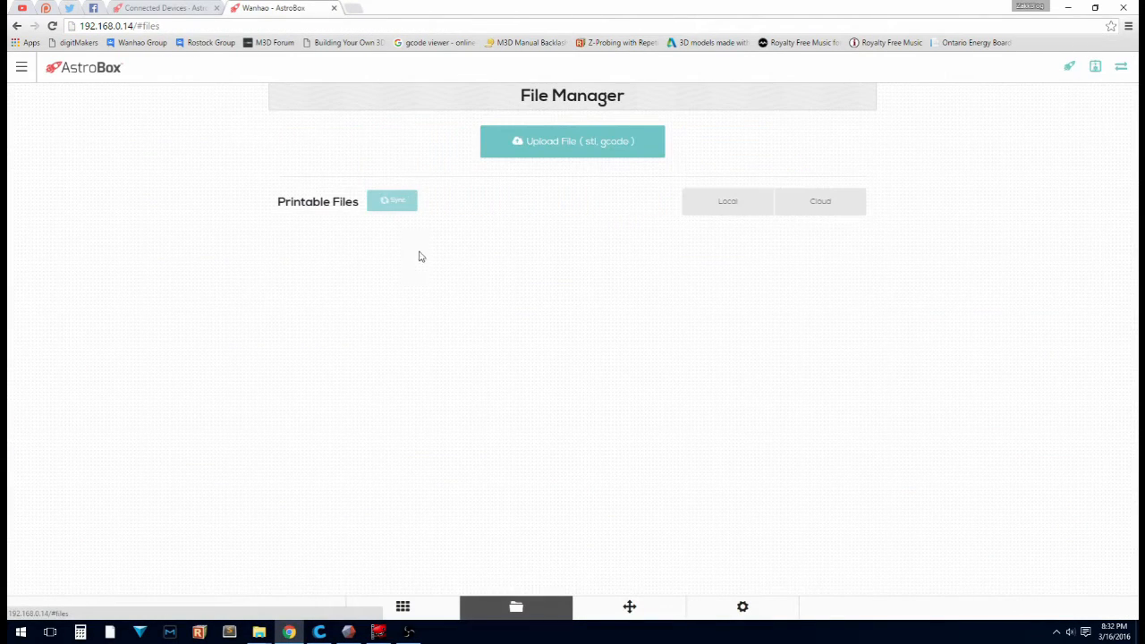
# - Sync the file list and start printing BenderHeadScaled06-Wanhao-PLA-normal.gcode on the Wanhao printer
pyautogui.click(391, 200)
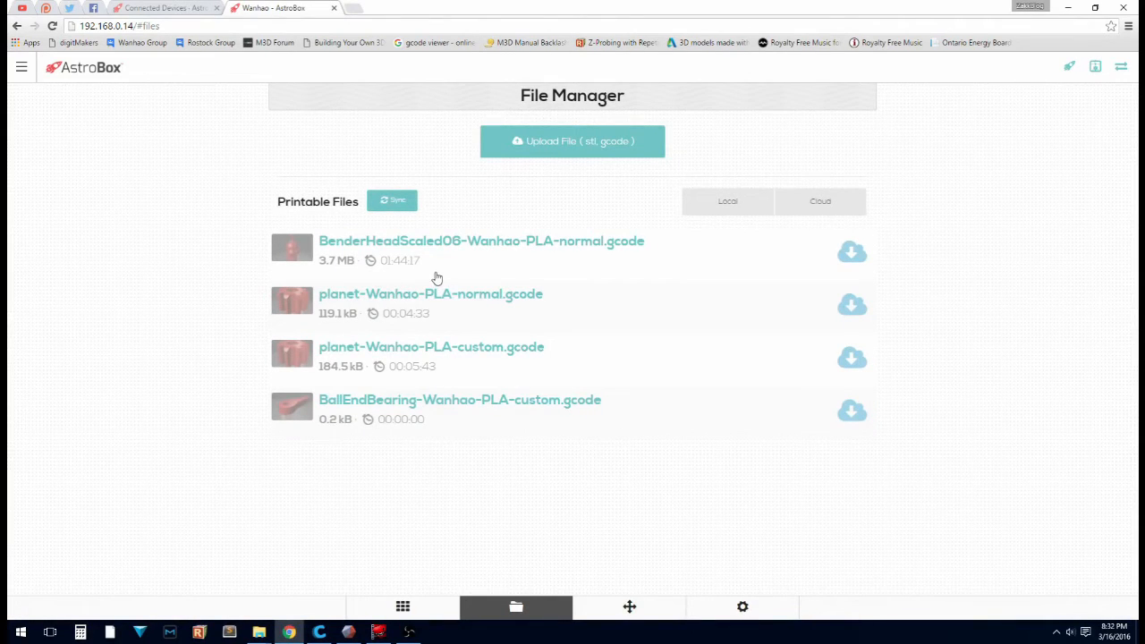
pyautogui.click(479, 240)
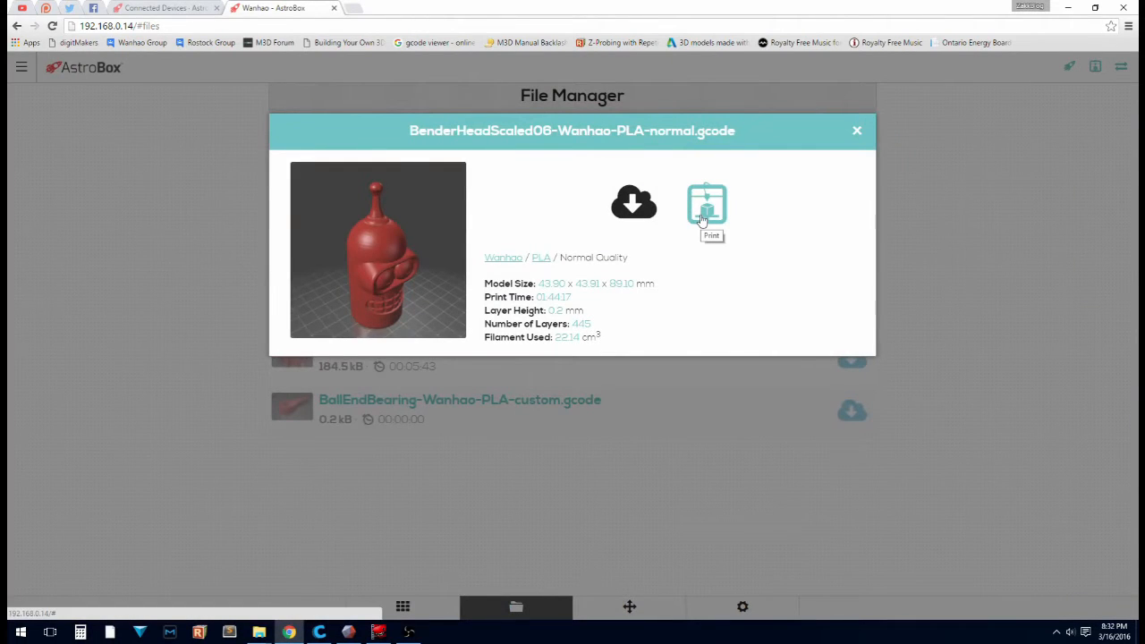
pyautogui.click(706, 204)
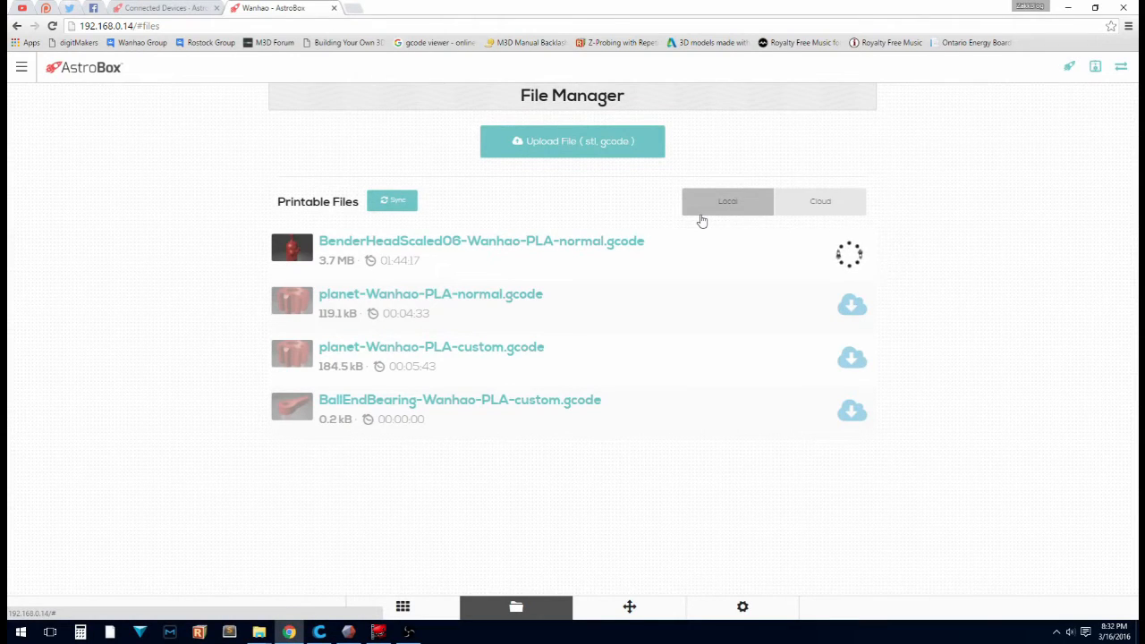
pyautogui.click(479, 240)
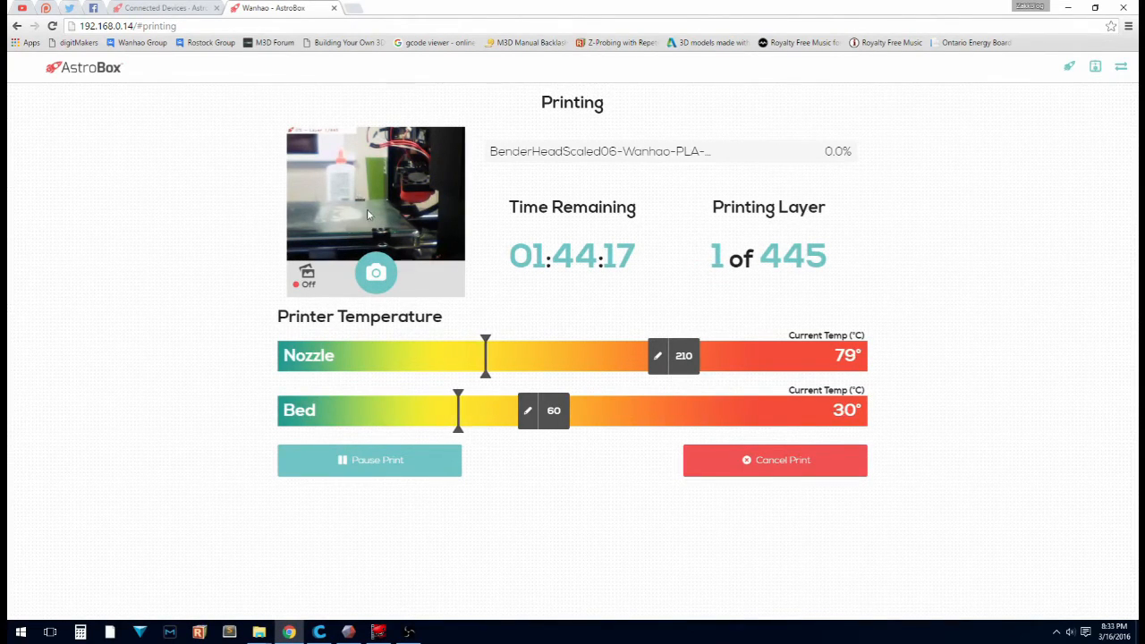
pyautogui.click(307, 279)
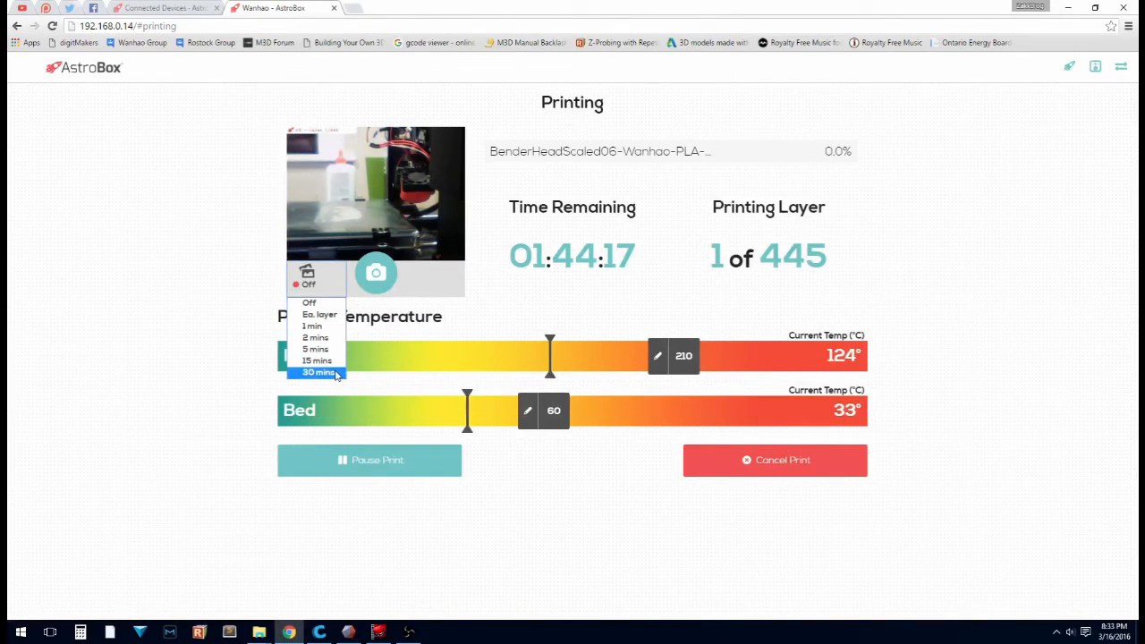
pyautogui.click(139, 225)
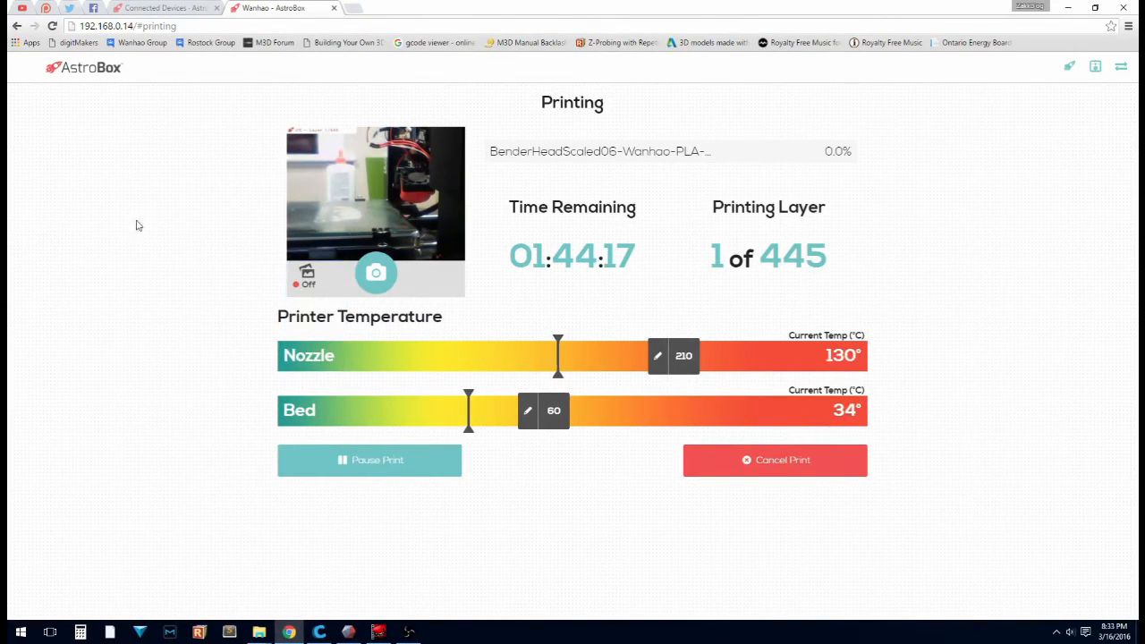